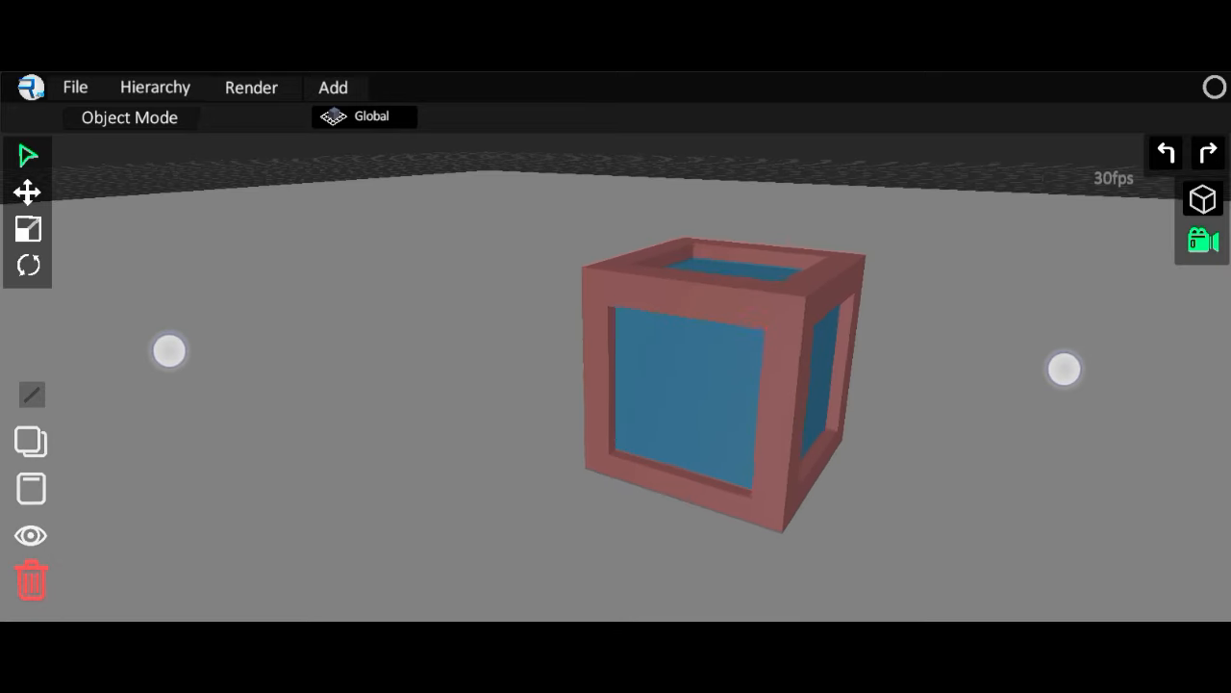
Switch the editing mode to Animation and select MainCamera.
left_click(129, 117)
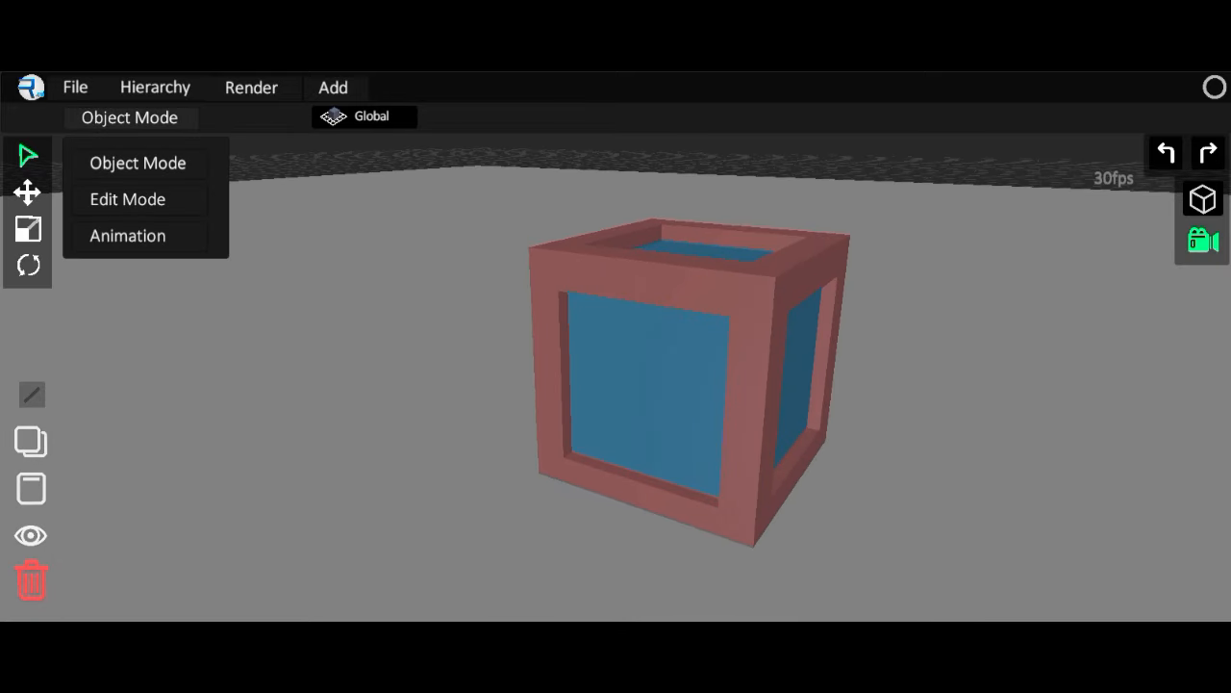
left_click(127, 236)
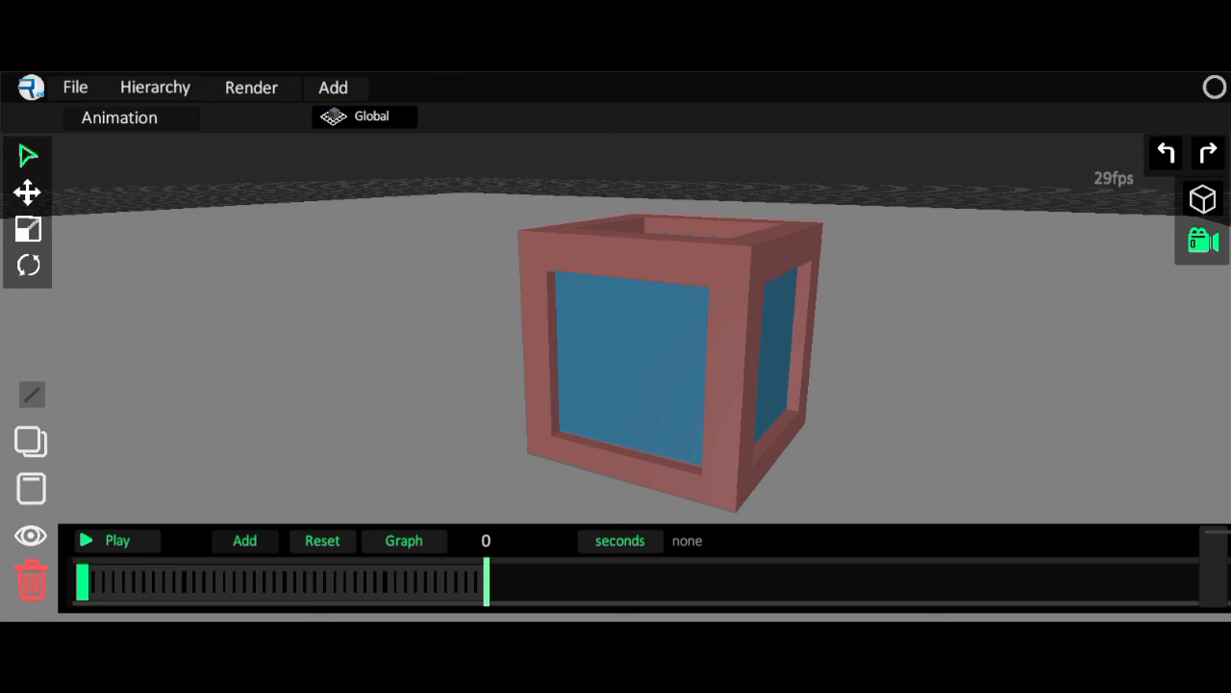
left_click(155, 87)
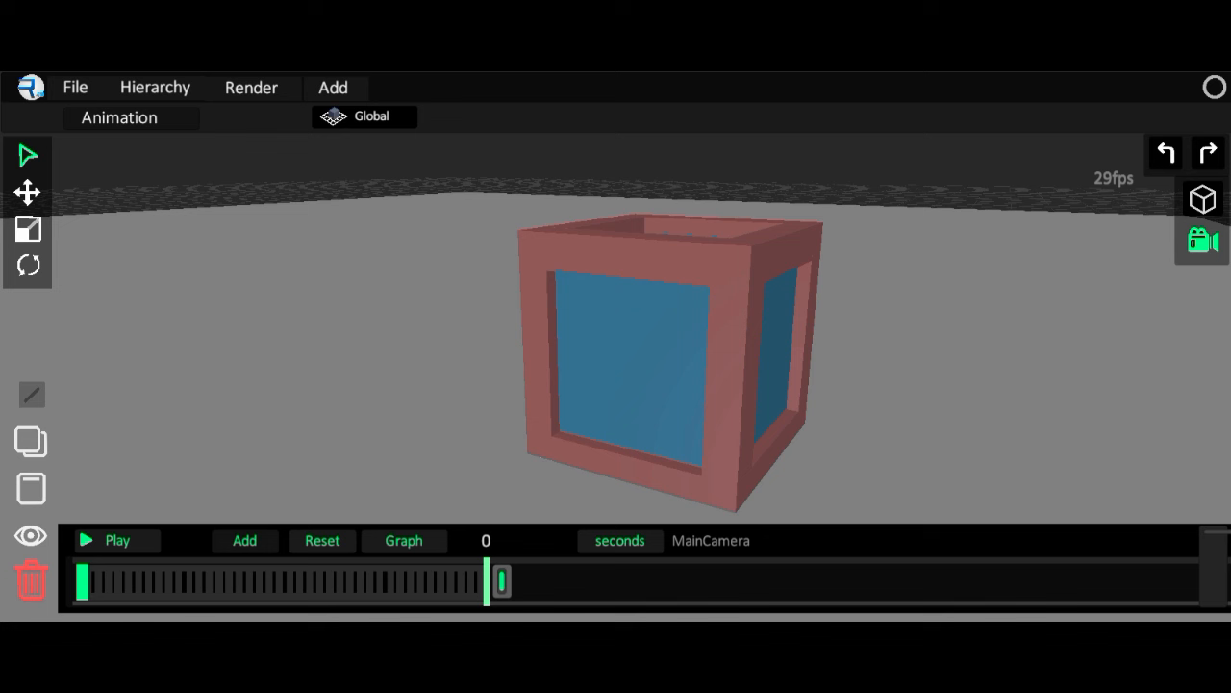
Drag the timeline keyframe marker back and forth to set its time.
left_click_drag(499, 580, 527, 589)
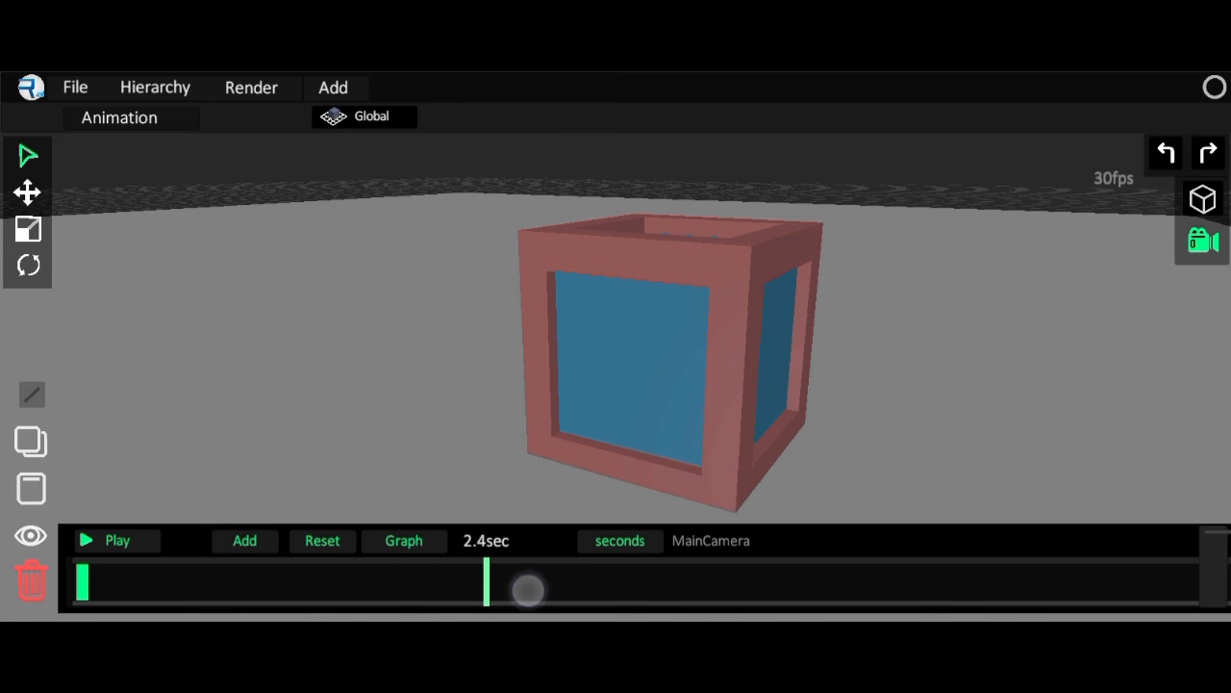
left_click_drag(528, 589, 460, 601)
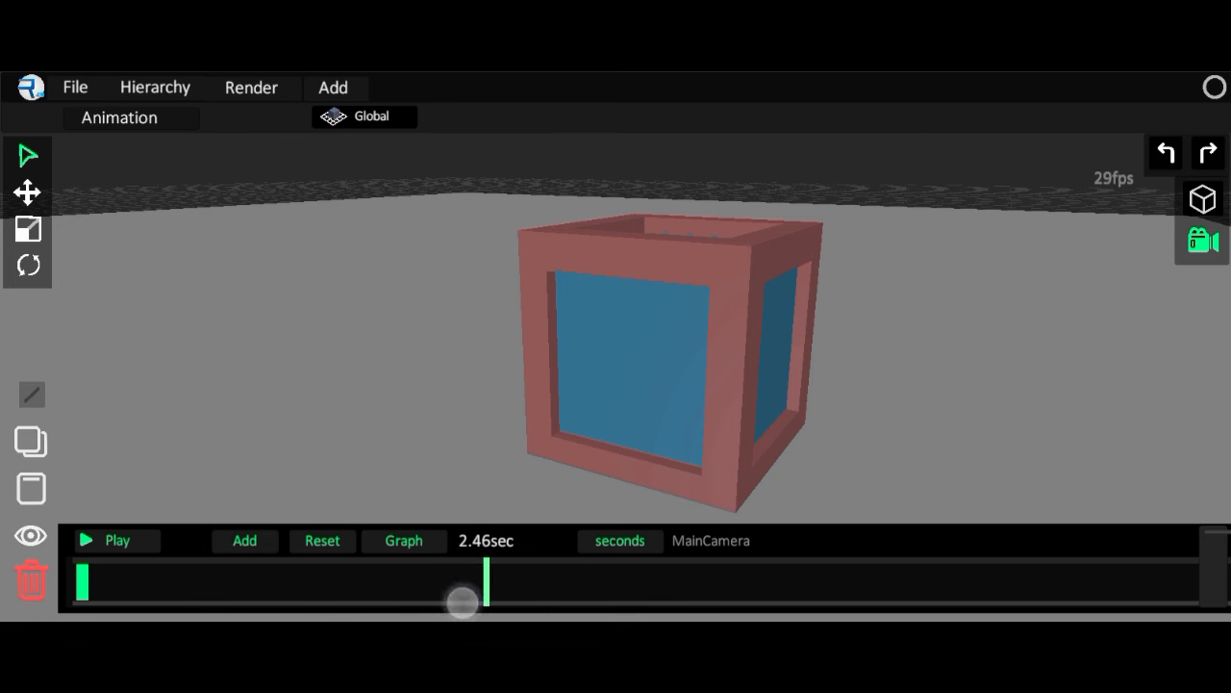
left_click_drag(460, 600, 673, 594)
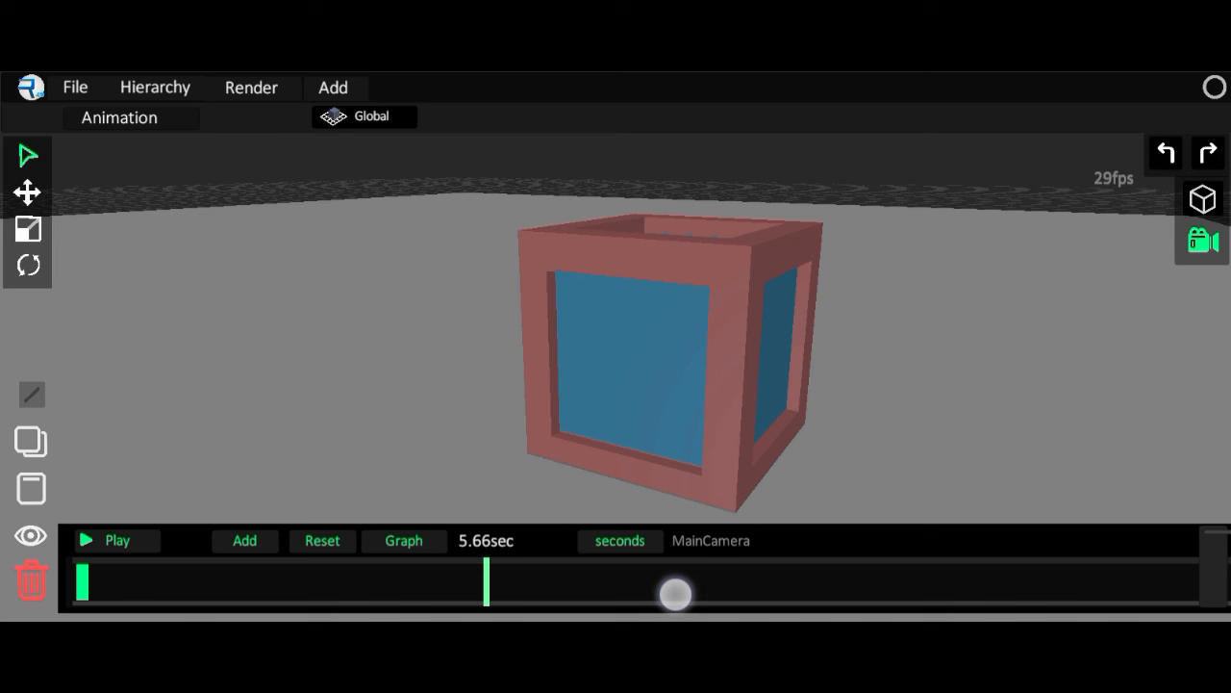
left_click_drag(674, 593, 795, 582)
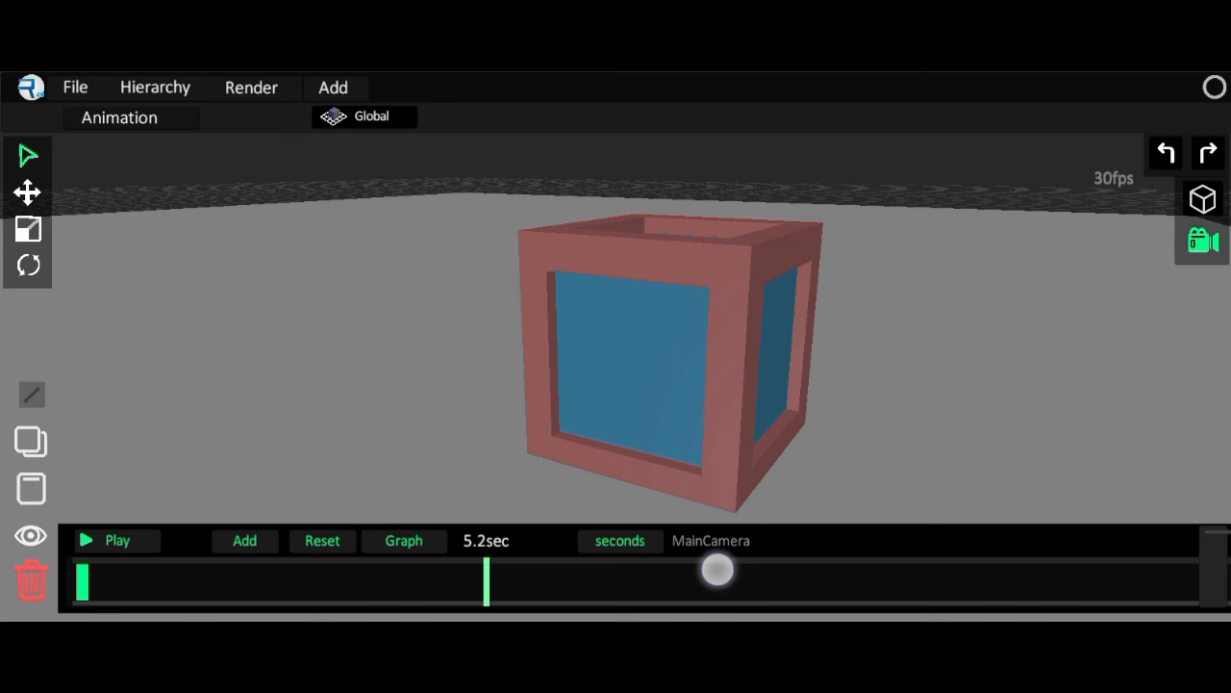
left_click_drag(716, 573, 898, 574)
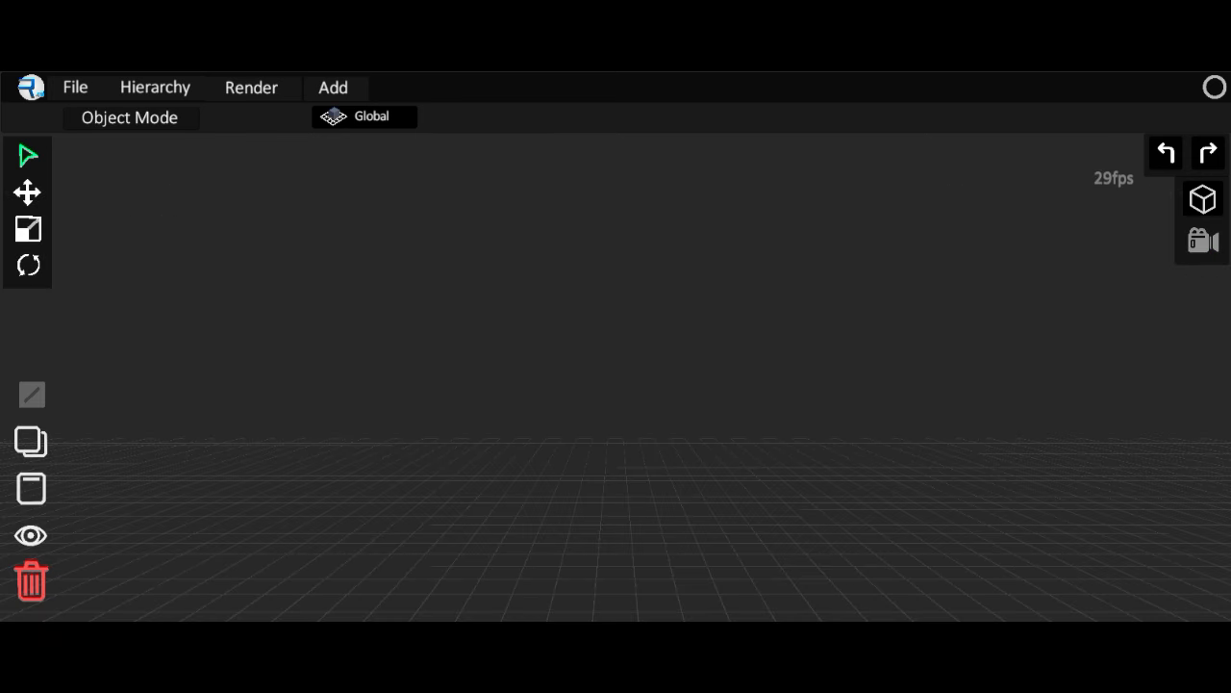
Reopen the red-framed cube project with its blue inner object.
left_click(74, 87)
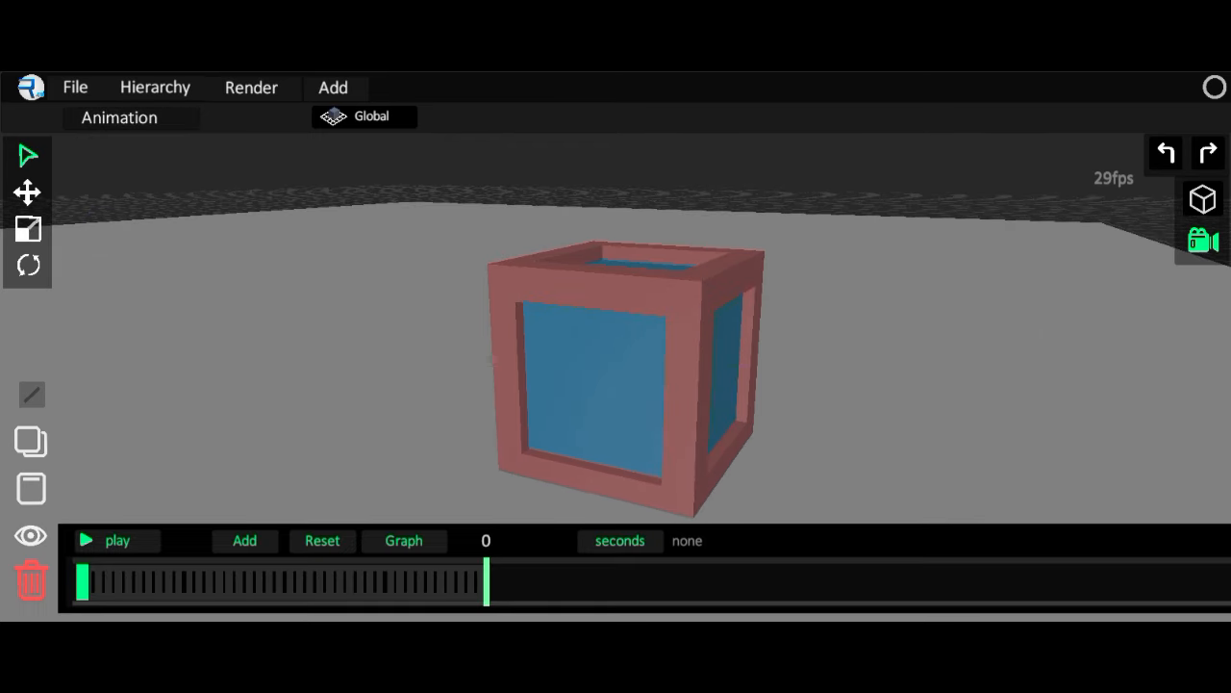
Select MainCamera from the Hierarchy and drag the timeline to the keyframe time.
left_click(153, 86)
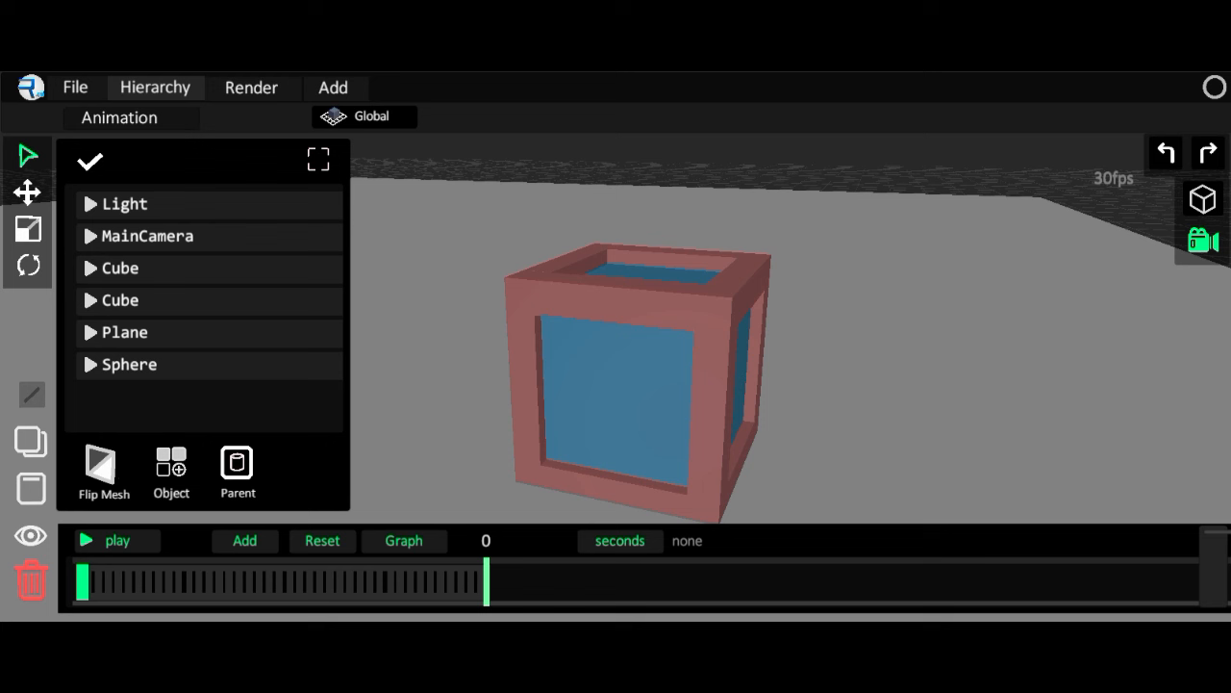
left_click(146, 235)
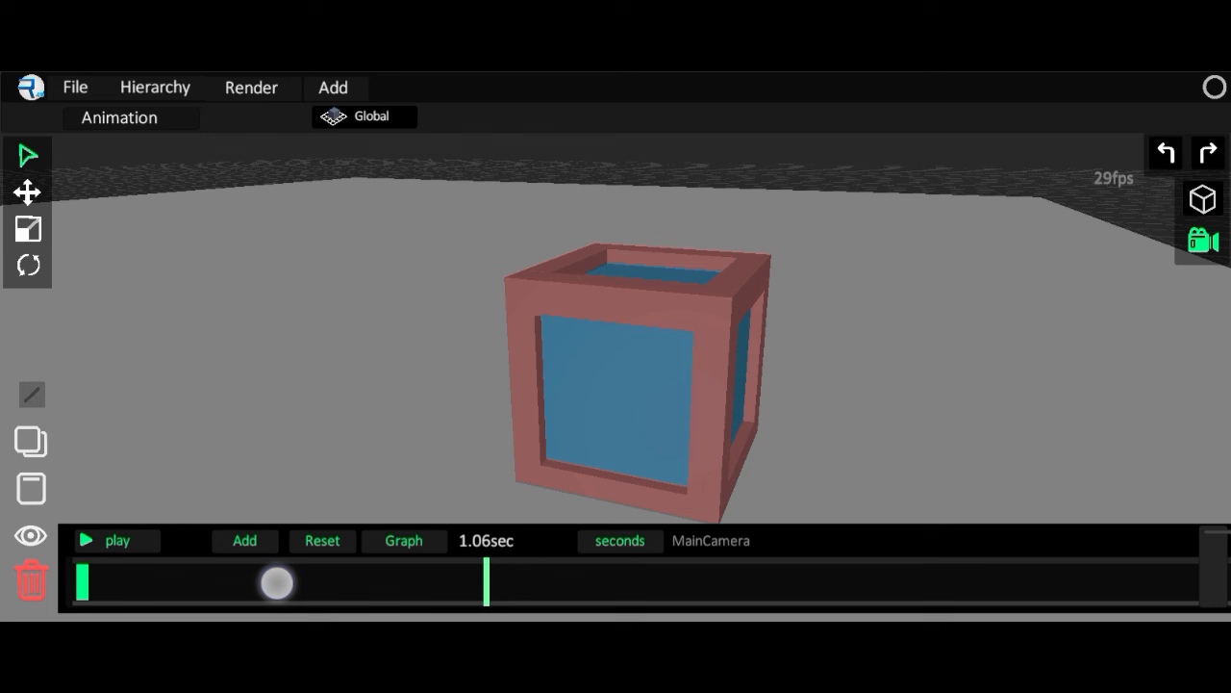
left_click_drag(276, 583, 831, 567)
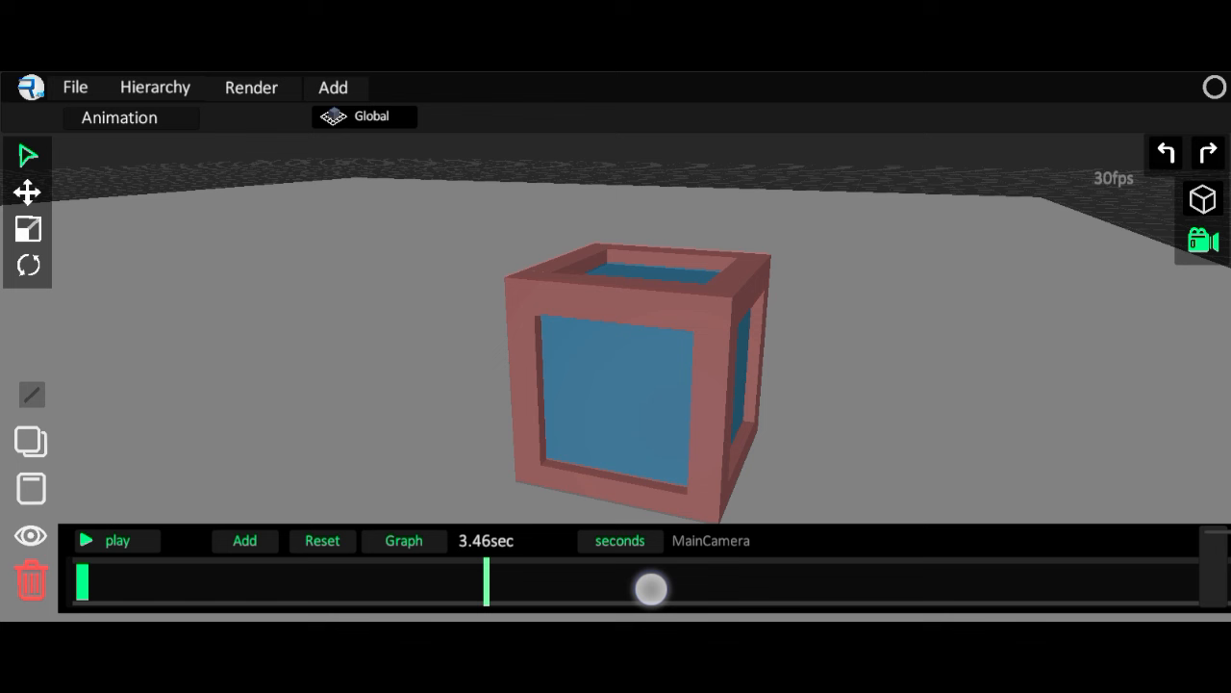
left_click_drag(649, 588, 176, 572)
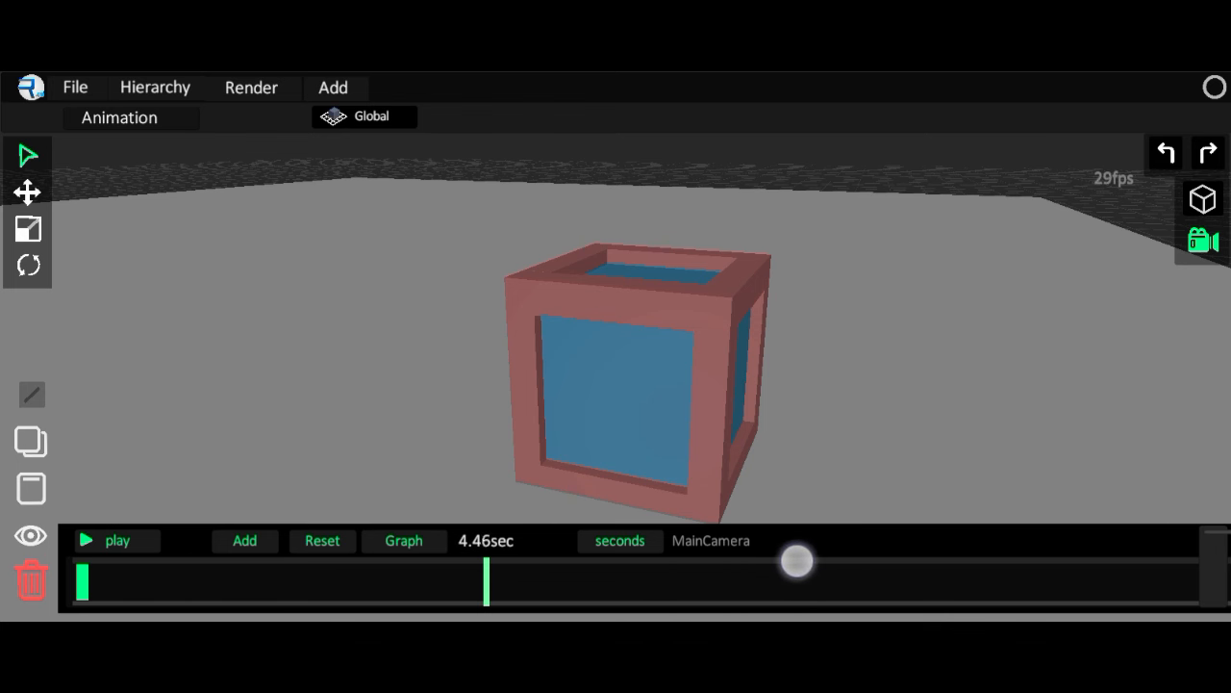
left_click_drag(796, 559, 538, 573)
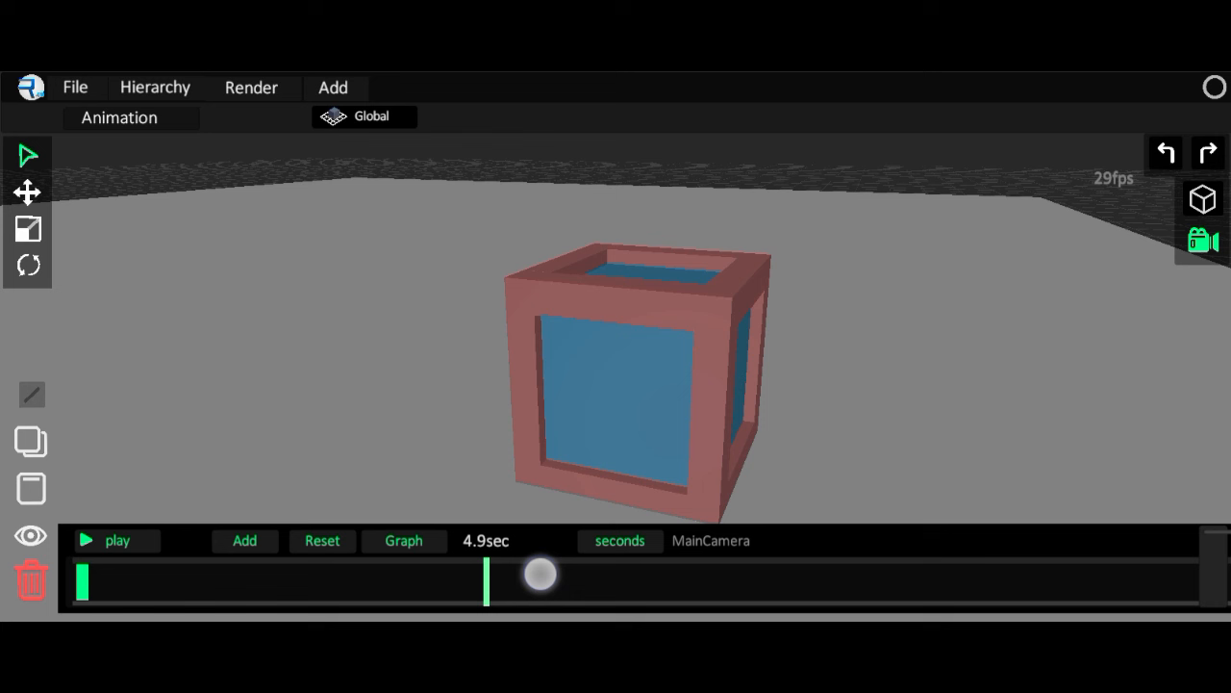
left_click_drag(538, 574, 493, 591)
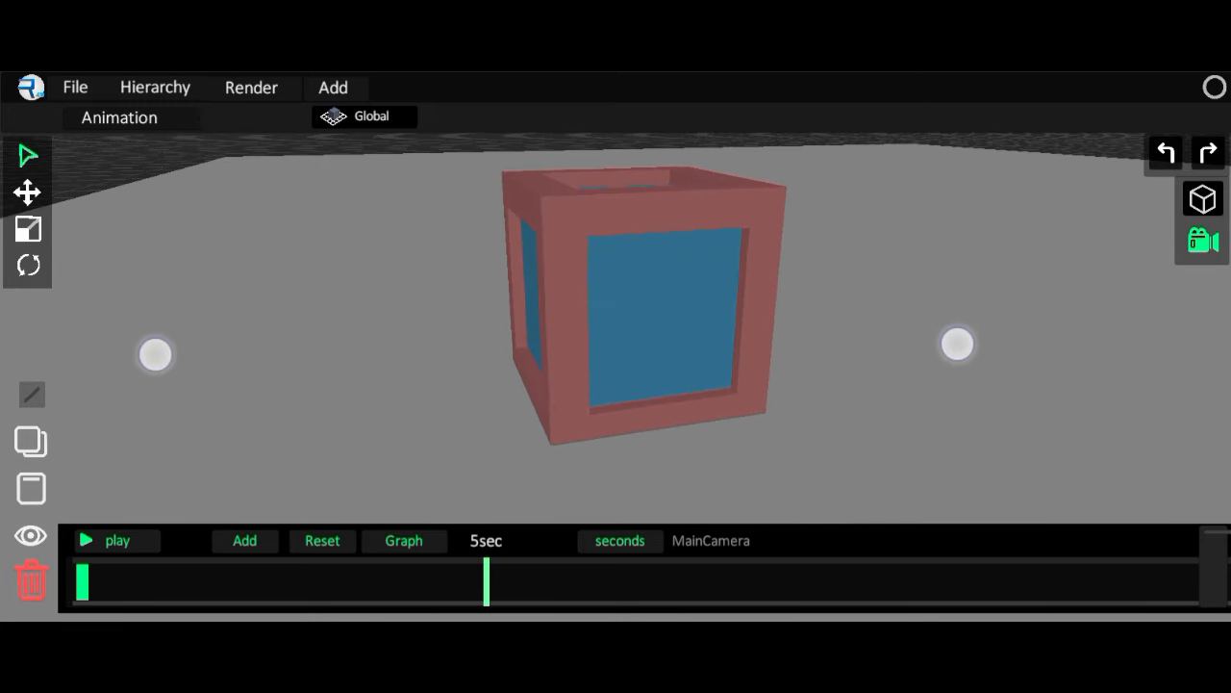
Add keyframes for the rotated camera position, then return time to zero.
left_click(155, 86)
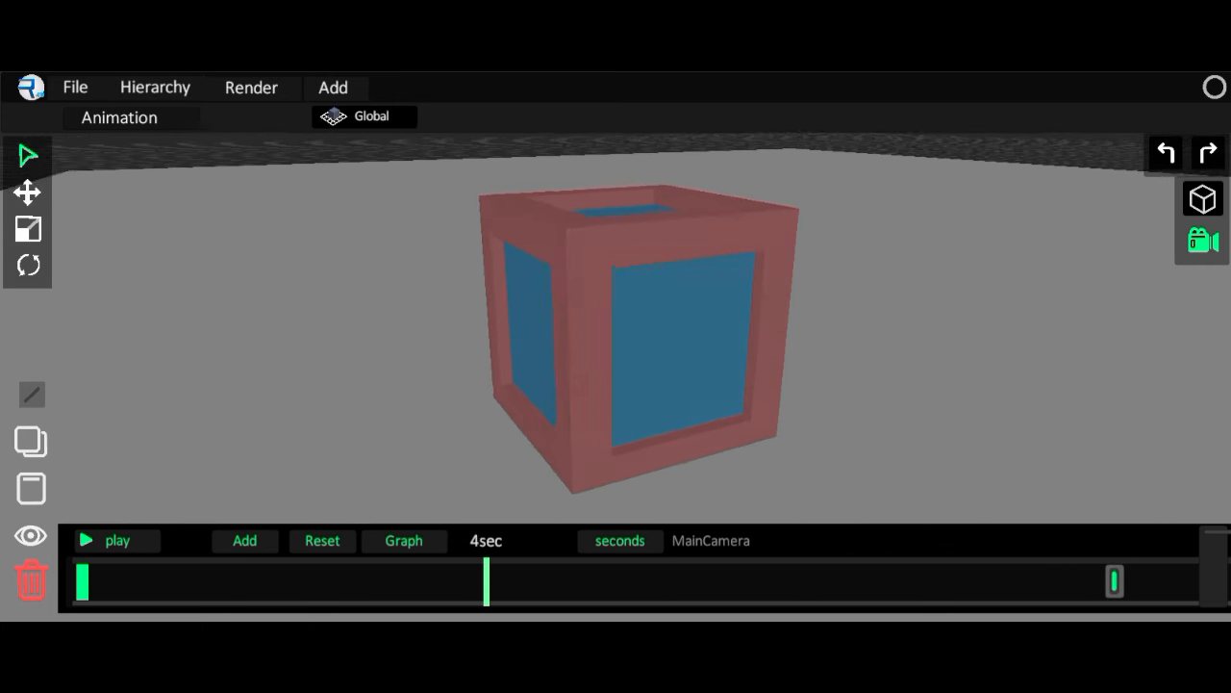
left_click(89, 541)
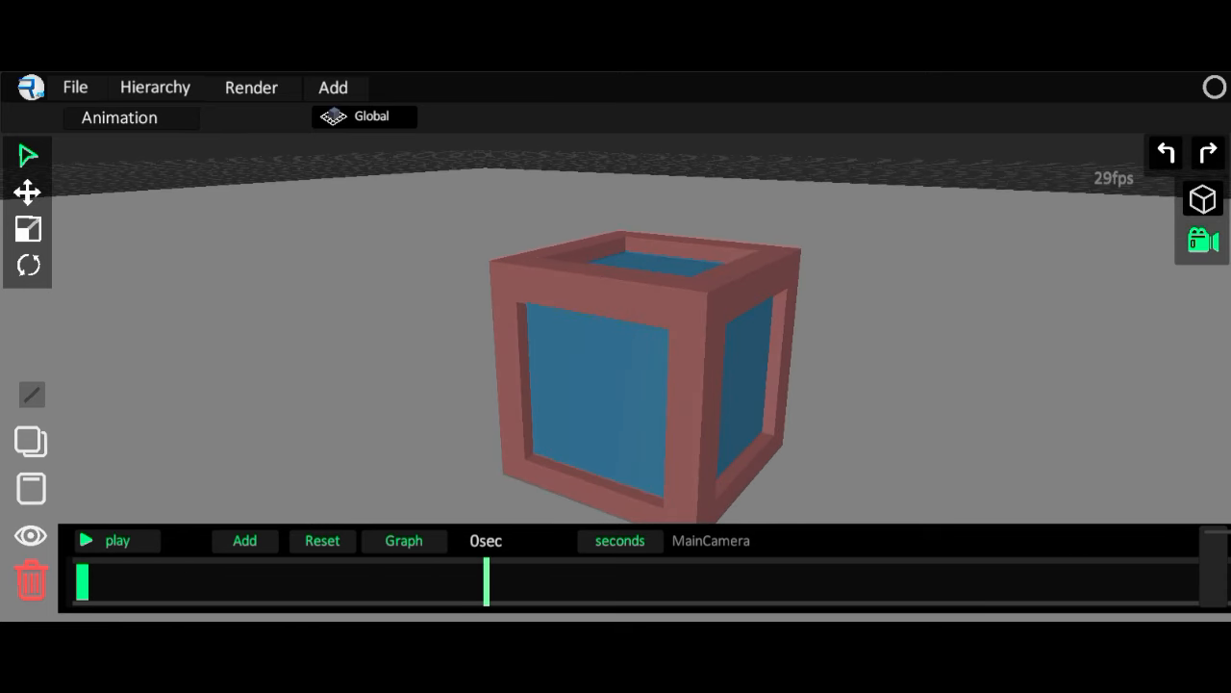
left_click_drag(486, 581, 425, 581)
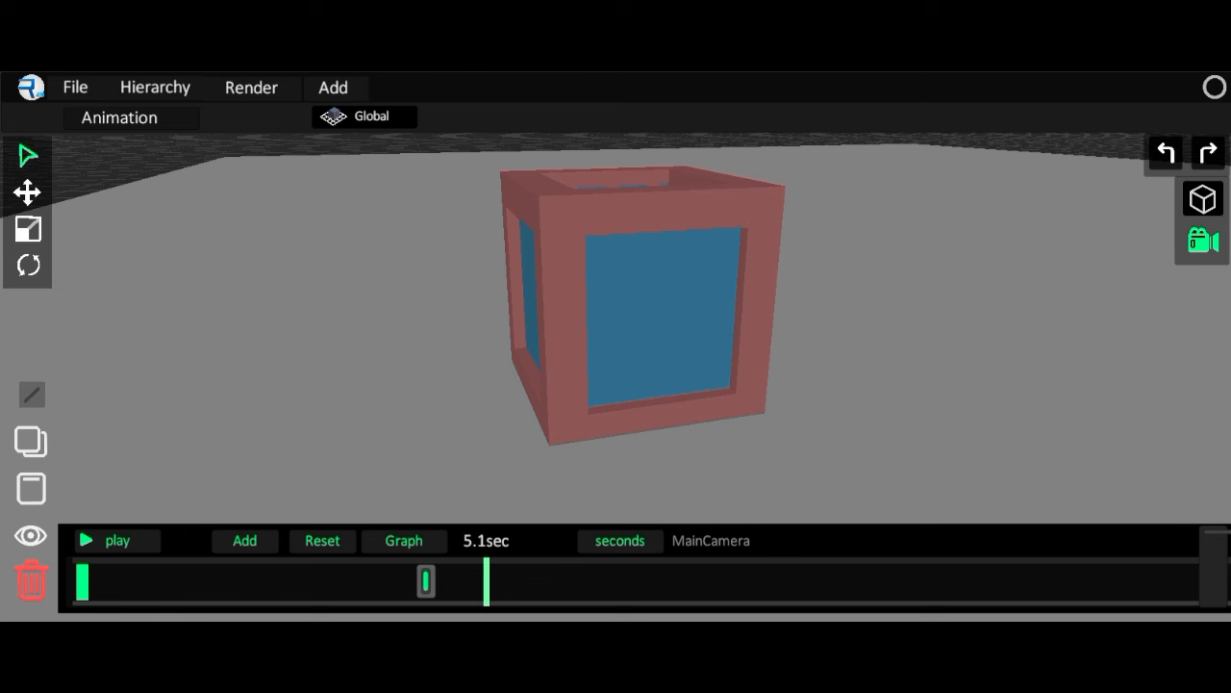
Save the project as 'Transparent' and reopen it from the project list.
left_click(154, 86)
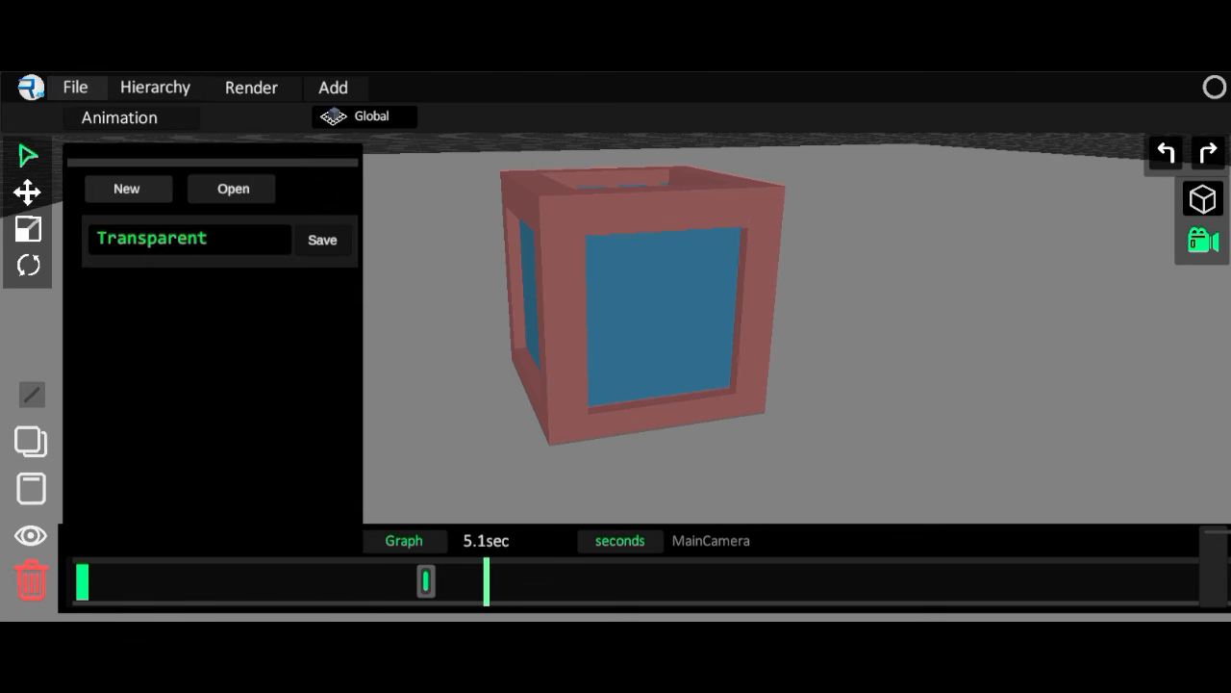
left_click(322, 240)
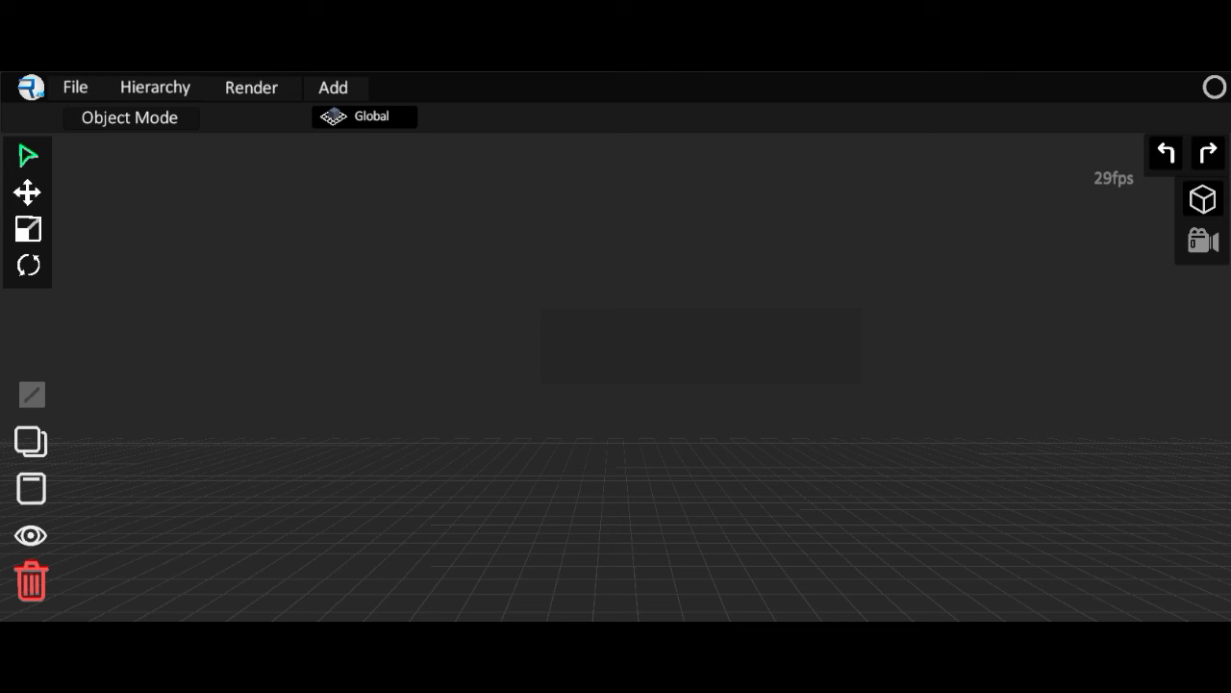
left_click(74, 87)
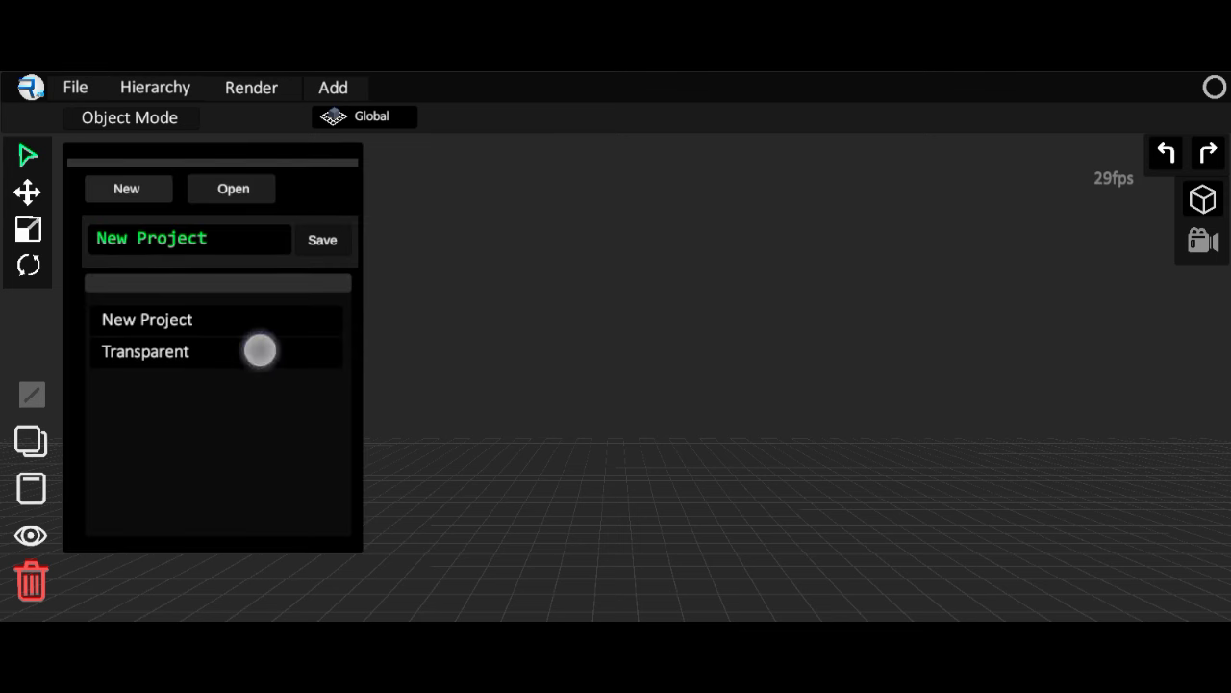
left_click(144, 351)
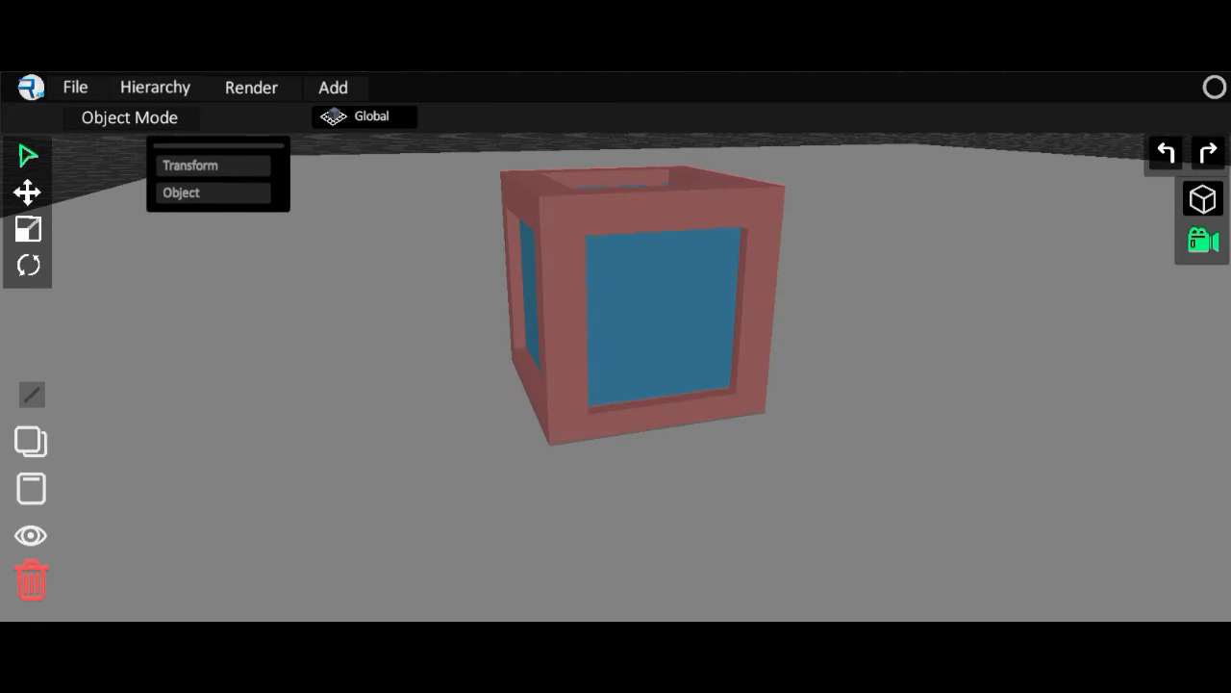
Return to Animation mode and render a 480p video of frames 0 to 150.
left_click(128, 117)
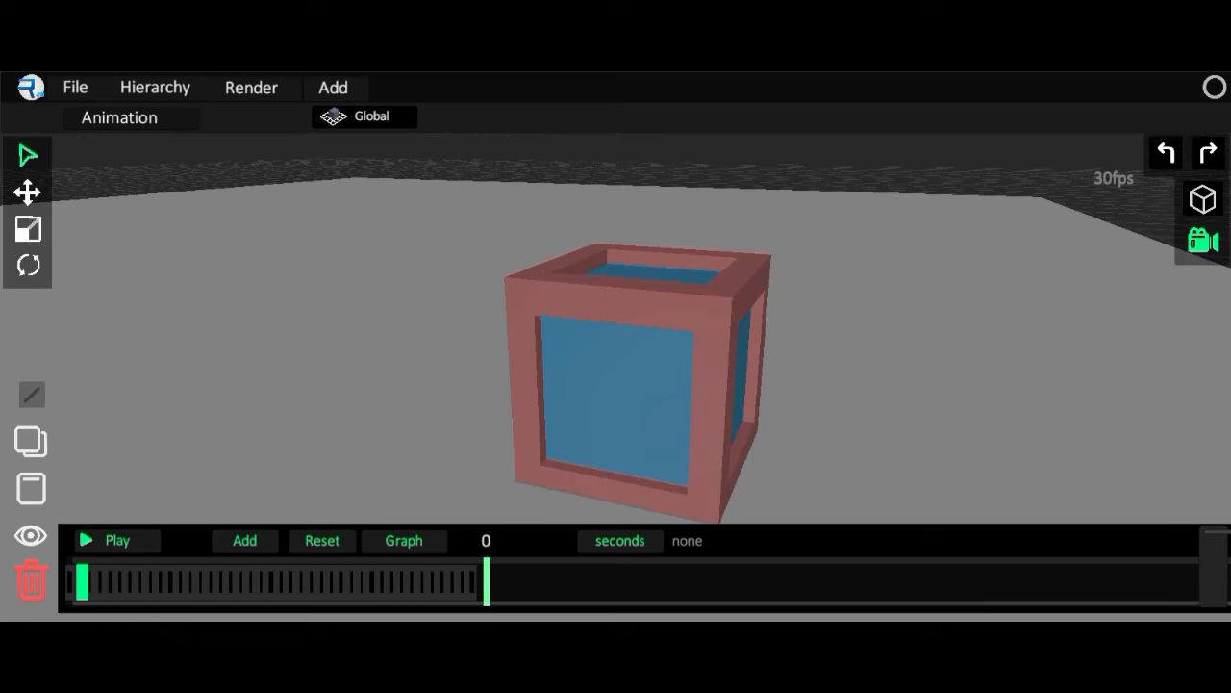
left_click(106, 541)
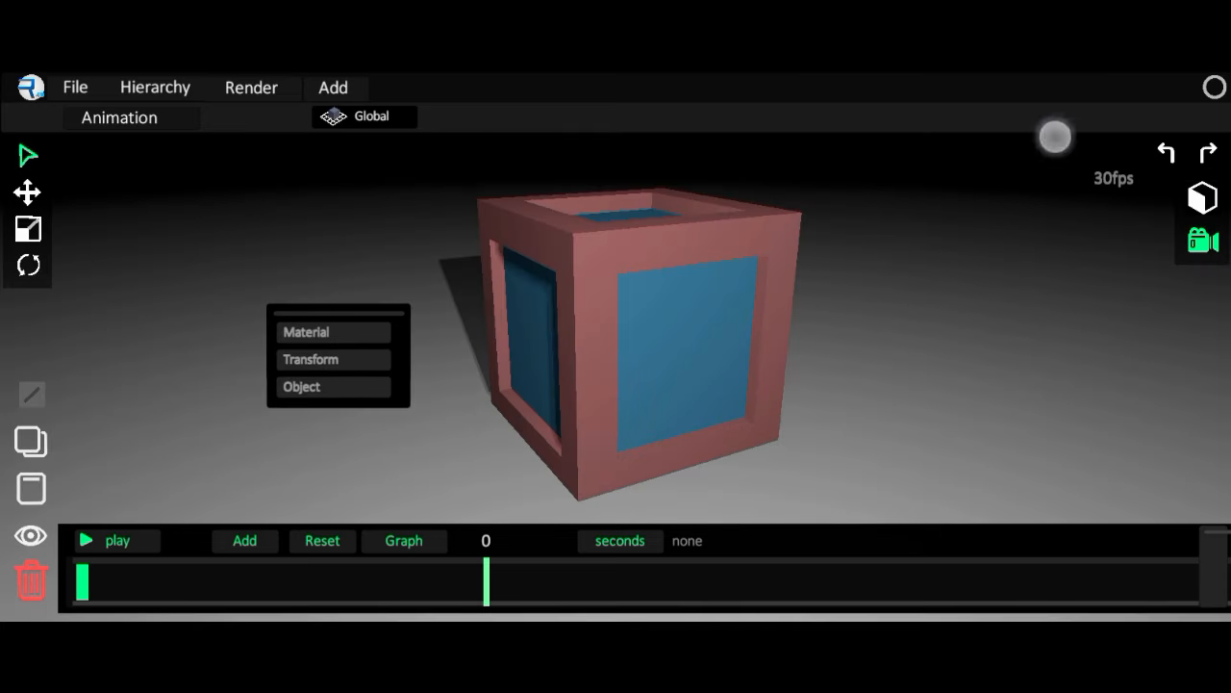
left_click(251, 87)
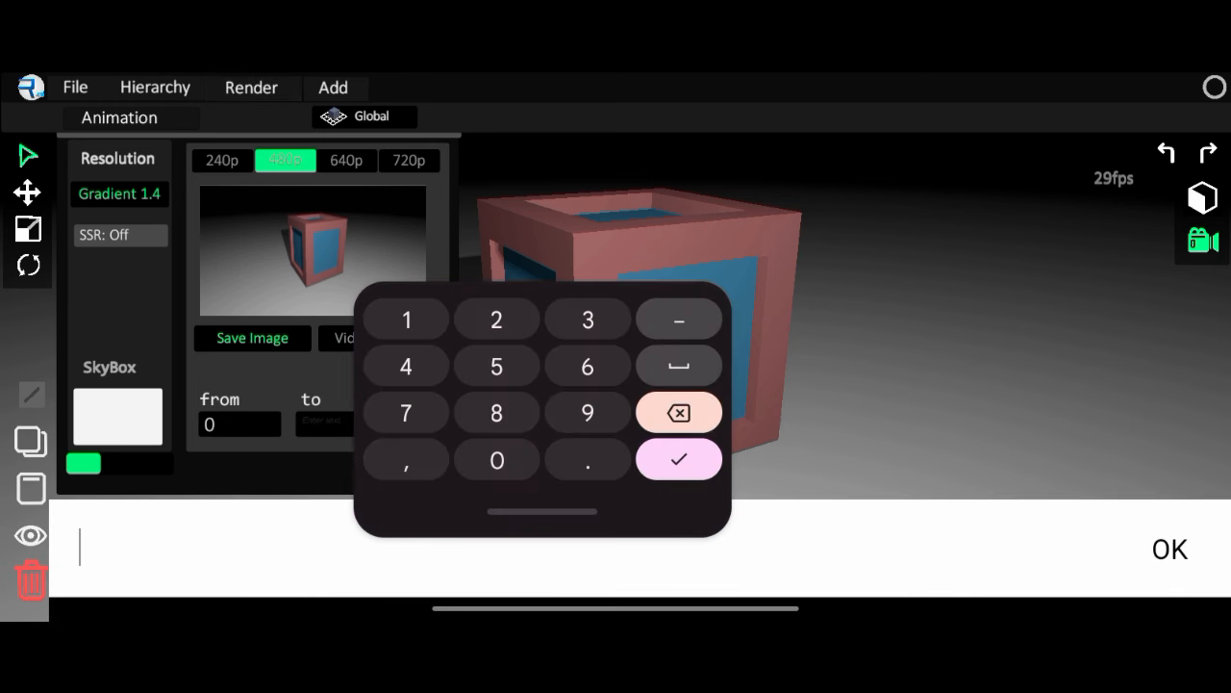
left_click(678, 459)
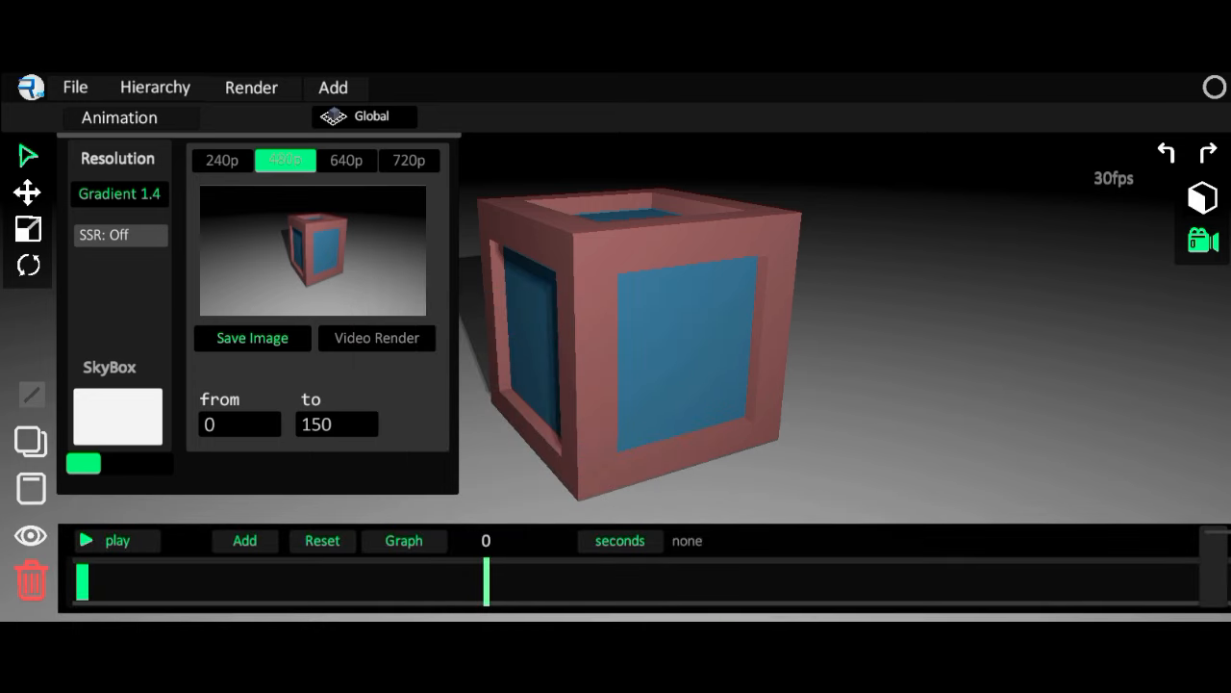
left_click(346, 159)
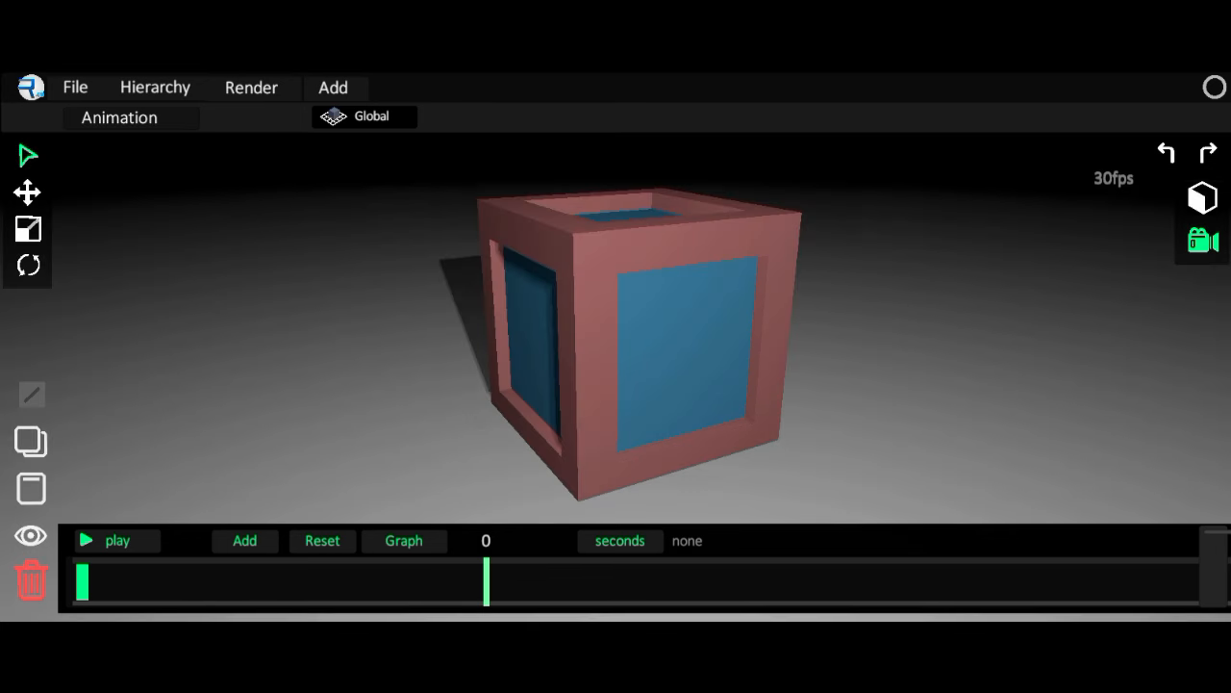
Render the video at 640p, then load the sphere-in-red-frame scene.
left_click(251, 86)
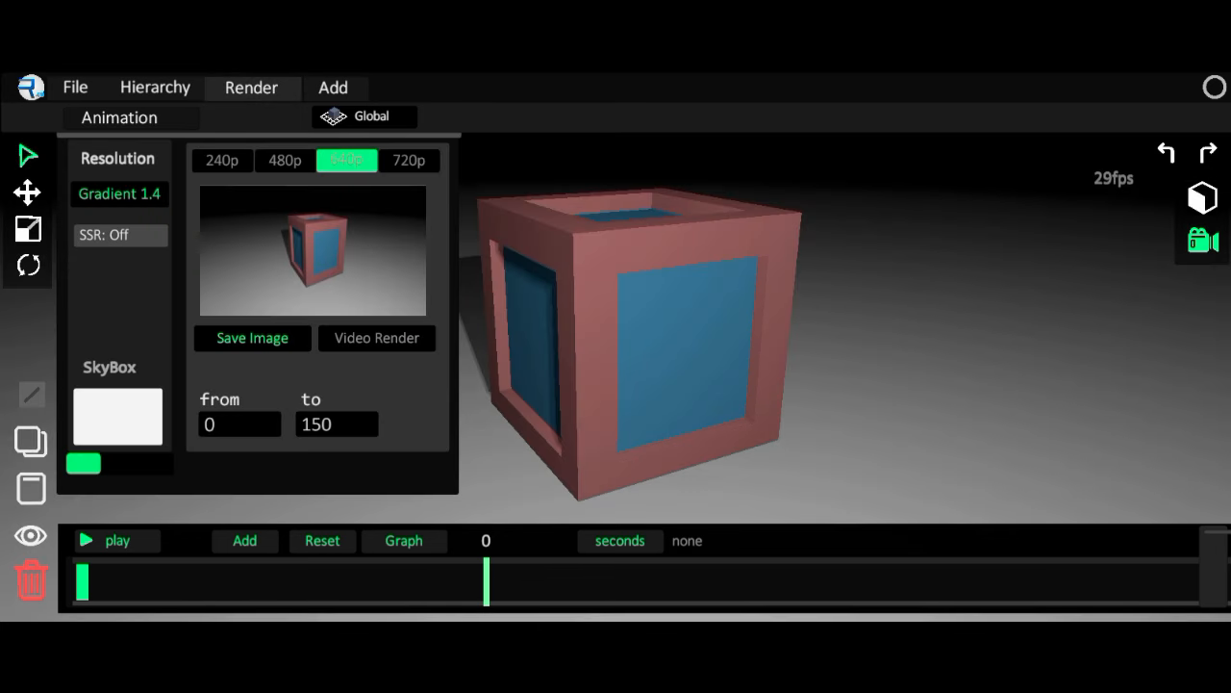
left_click(376, 338)
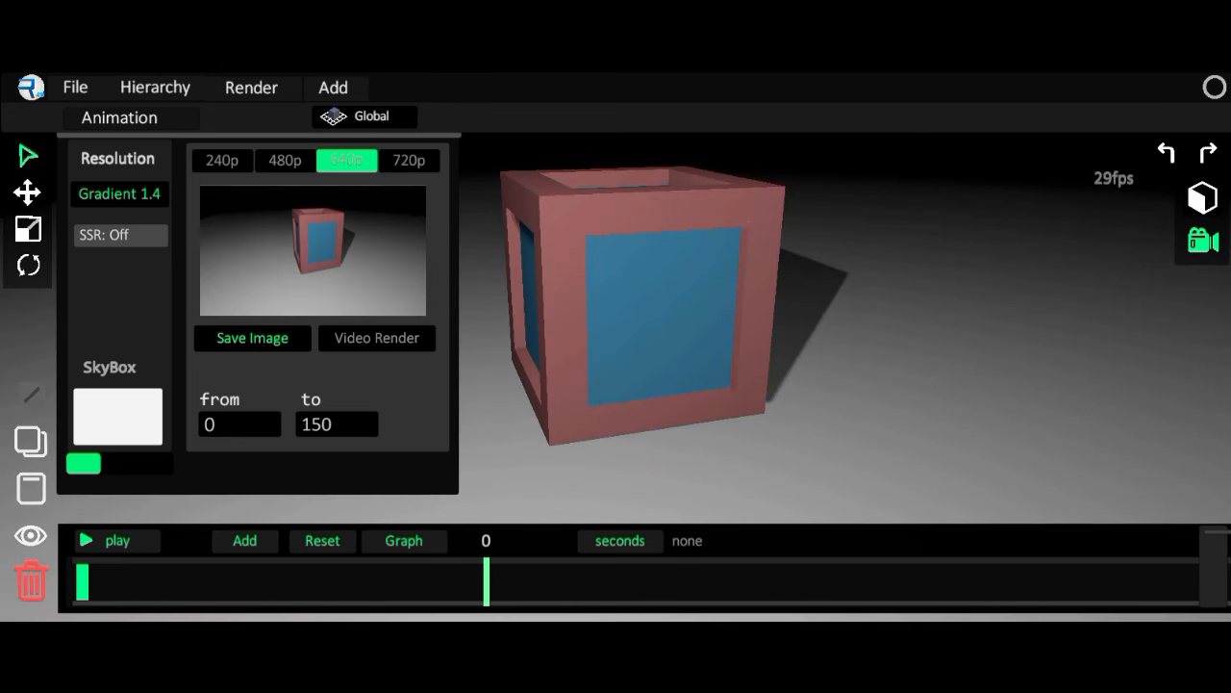
left_click(376, 338)
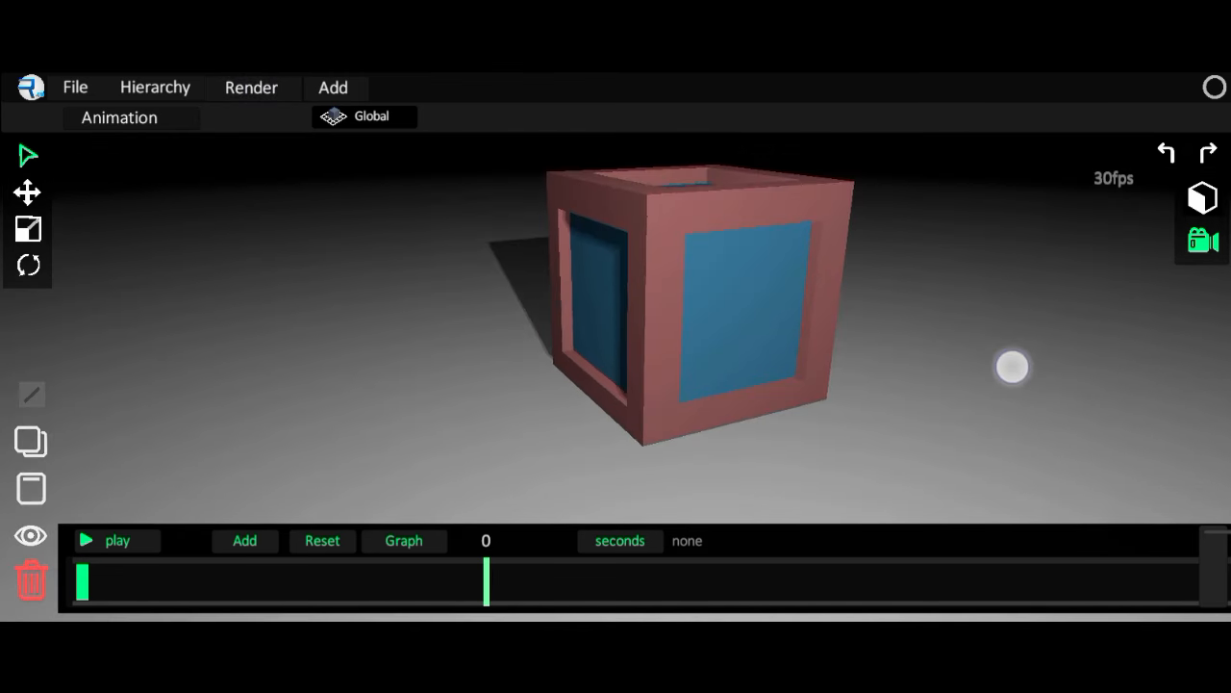
left_click(711, 317)
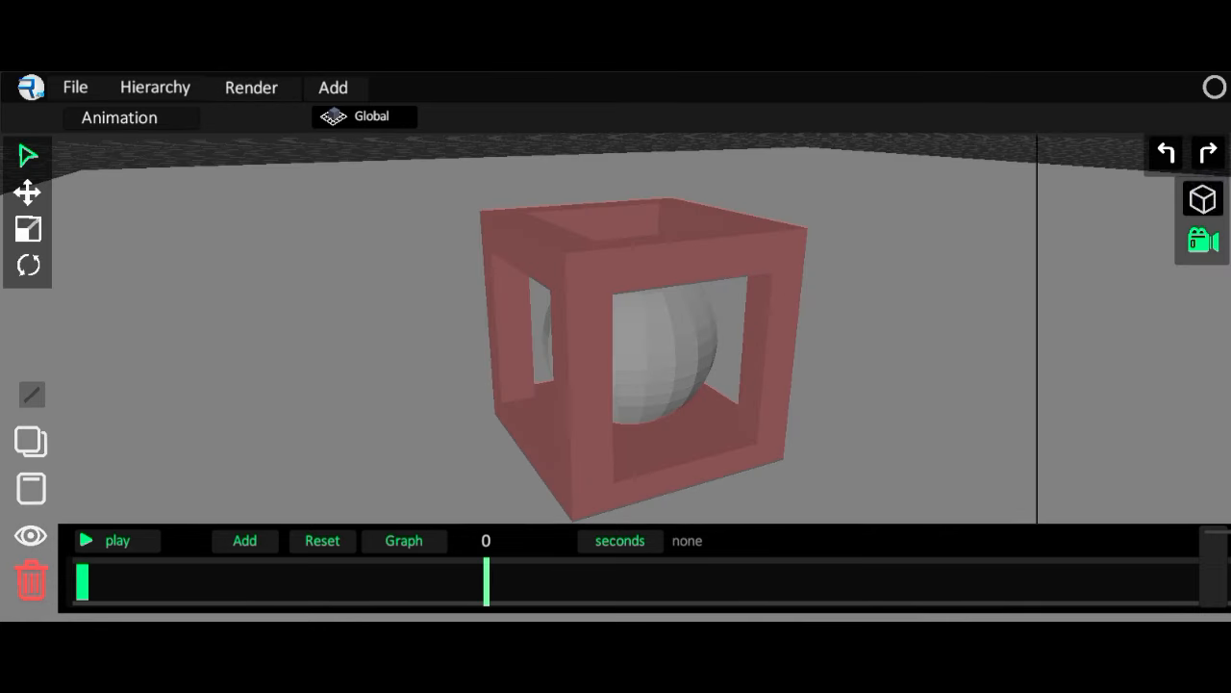
Render the sphere-in-frame scene as a video with SSR turned on.
left_click(251, 87)
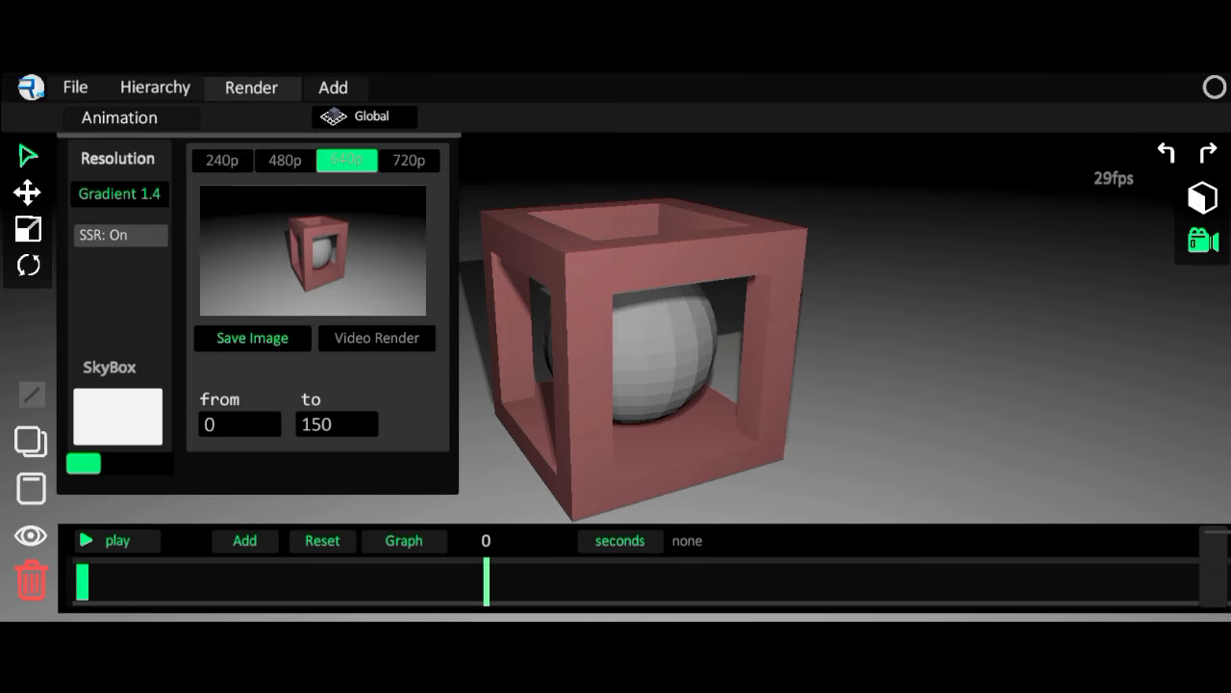
left_click(375, 338)
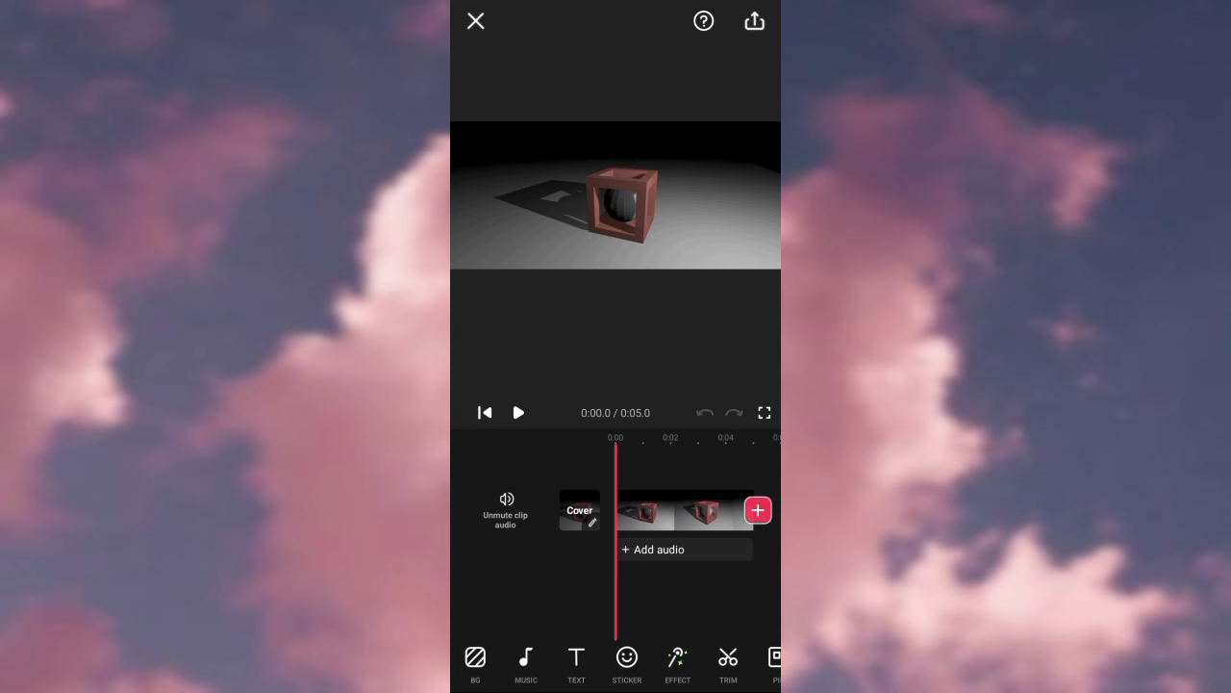
Drag the blue-cube overlay's corner handles until it fills the preview.
scroll("left", 3)
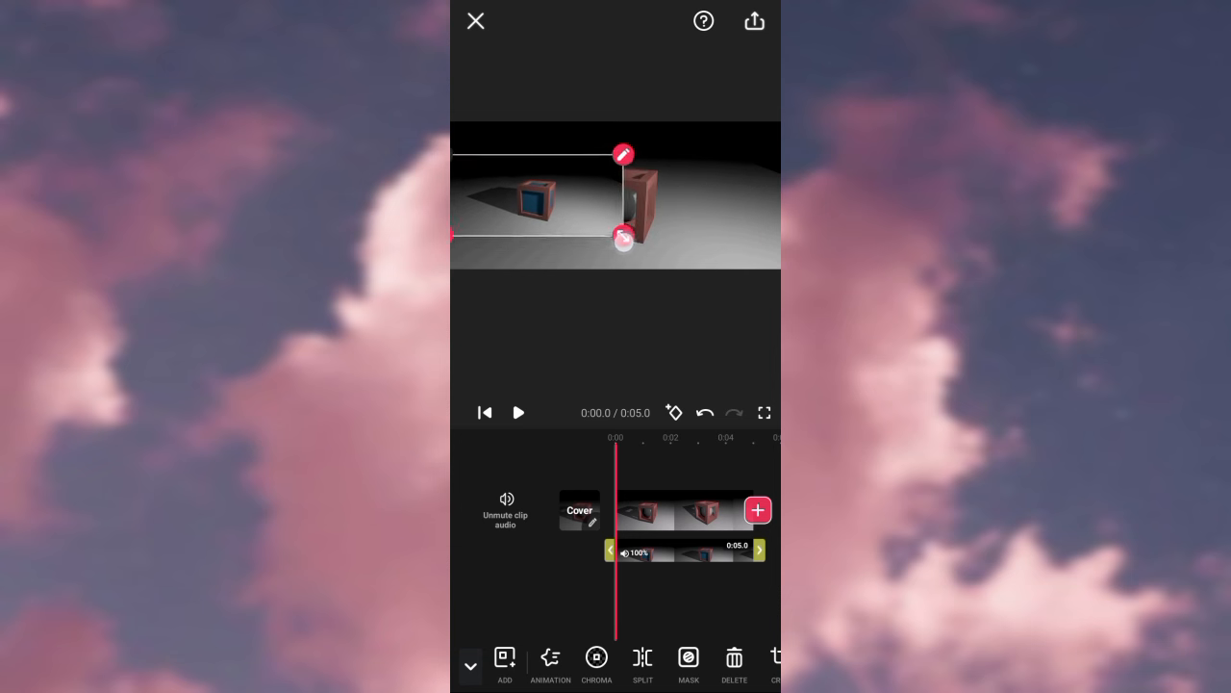
left_click_drag(623, 236, 686, 235)
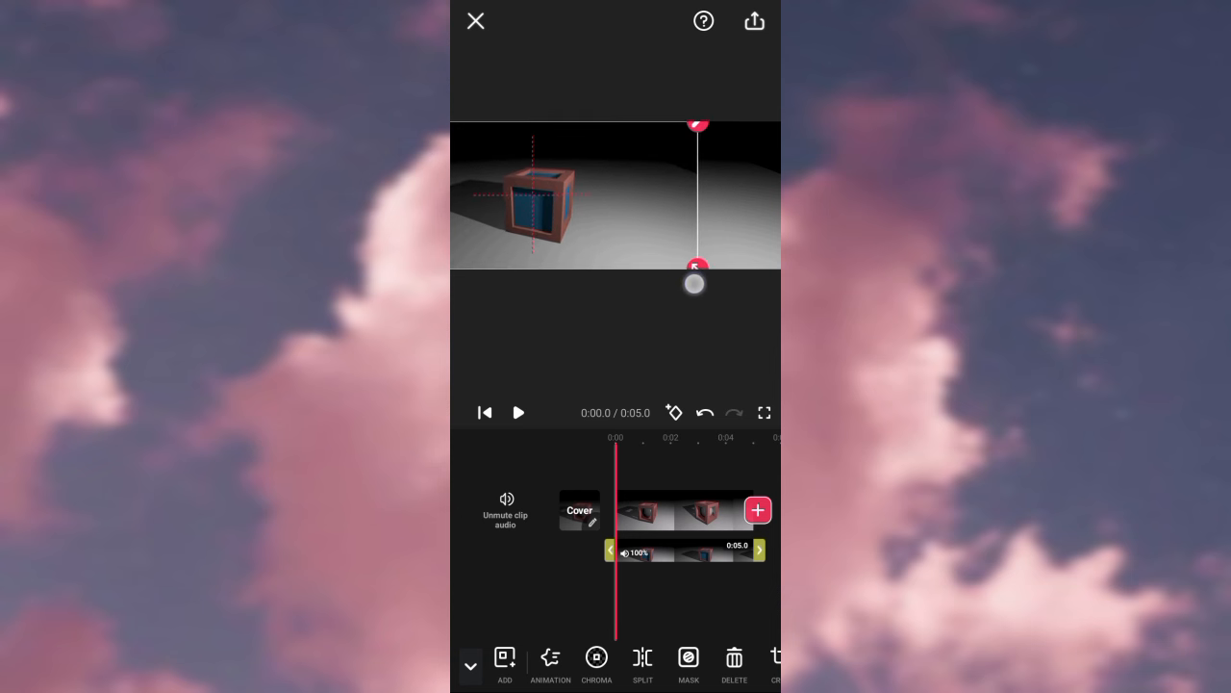
left_click_drag(694, 282, 617, 232)
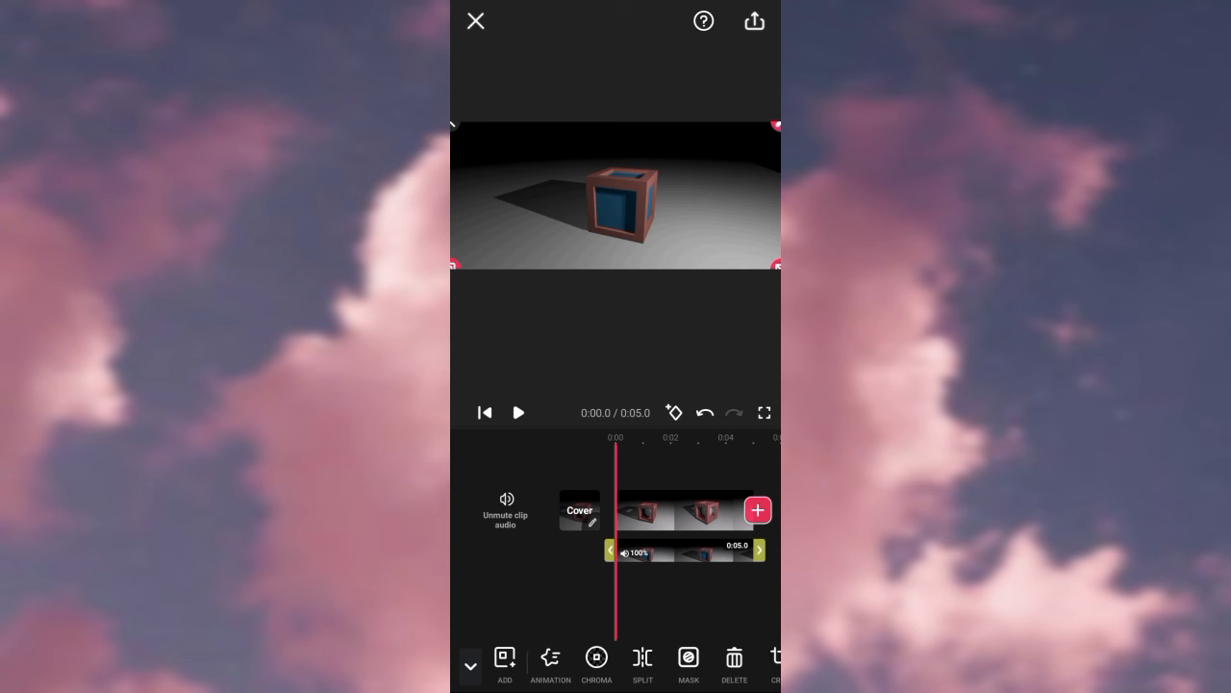
scroll("left", 3)
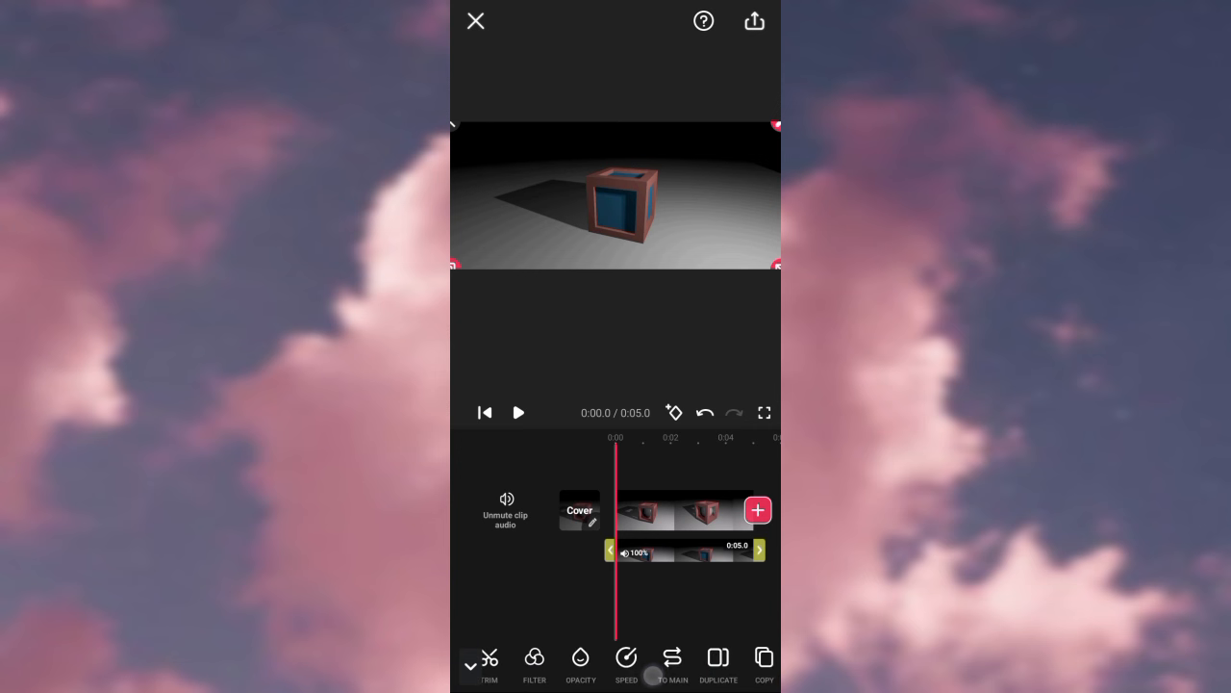
Set the overlay opacity to 72, confirm it, and play the composited preview.
left_click(579, 658)
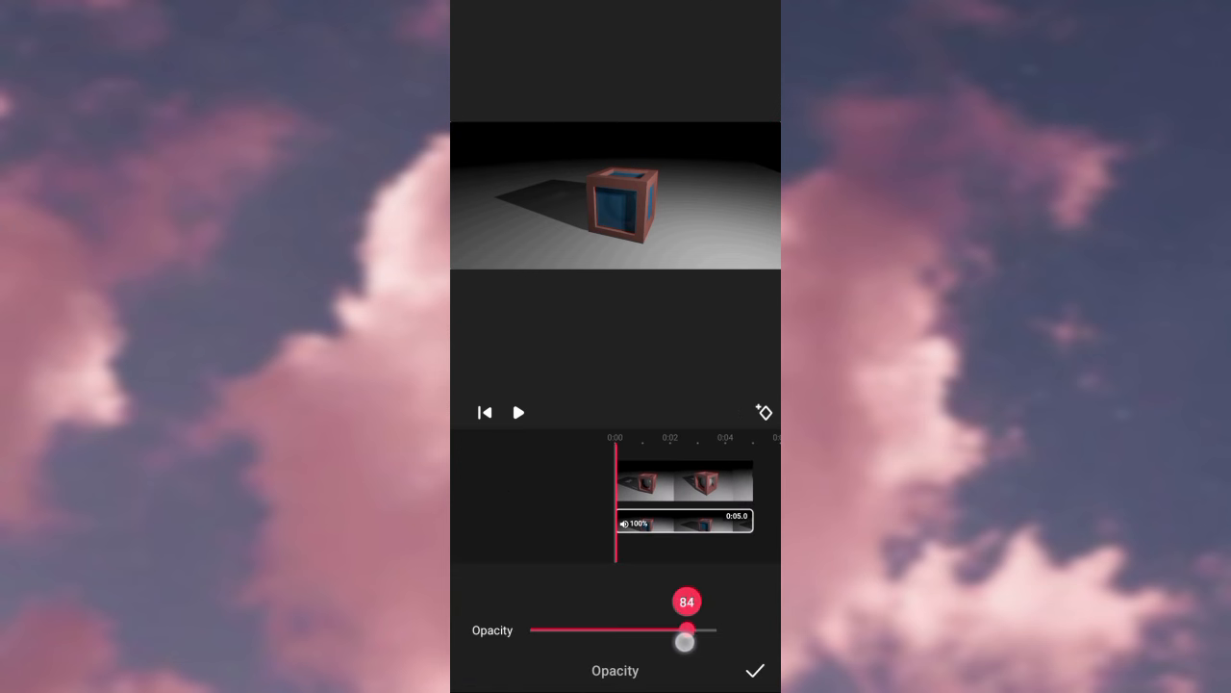
left_click_drag(683, 630, 548, 630)
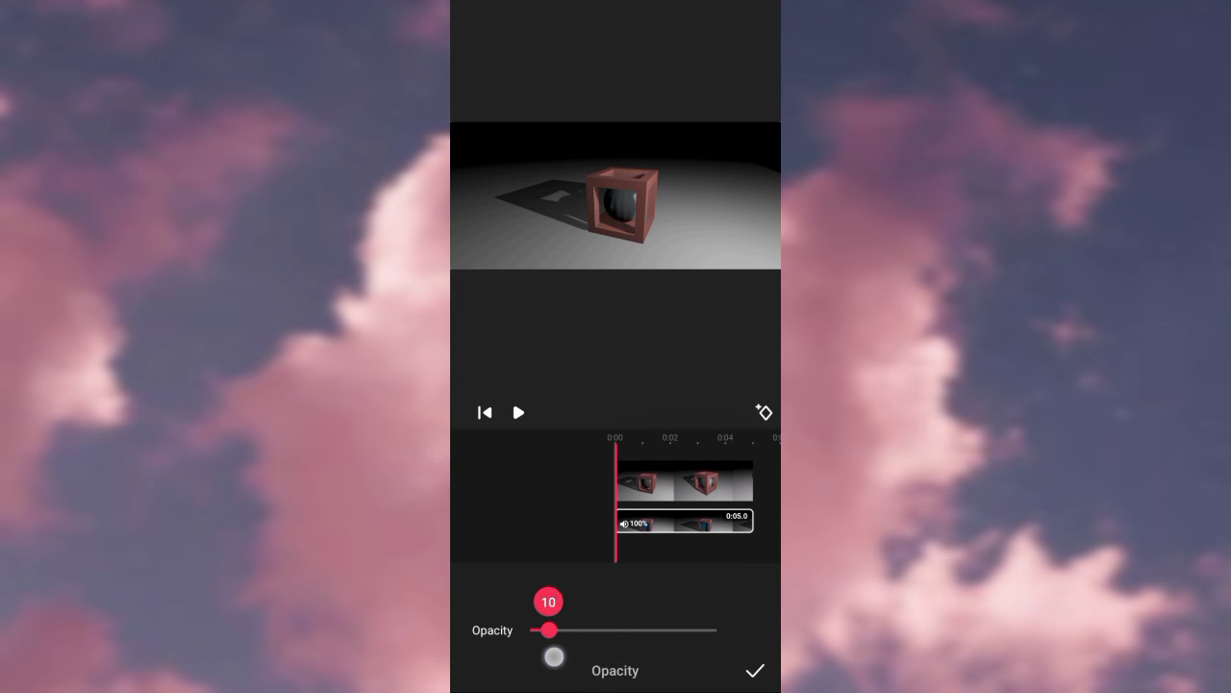
left_click_drag(548, 630, 568, 630)
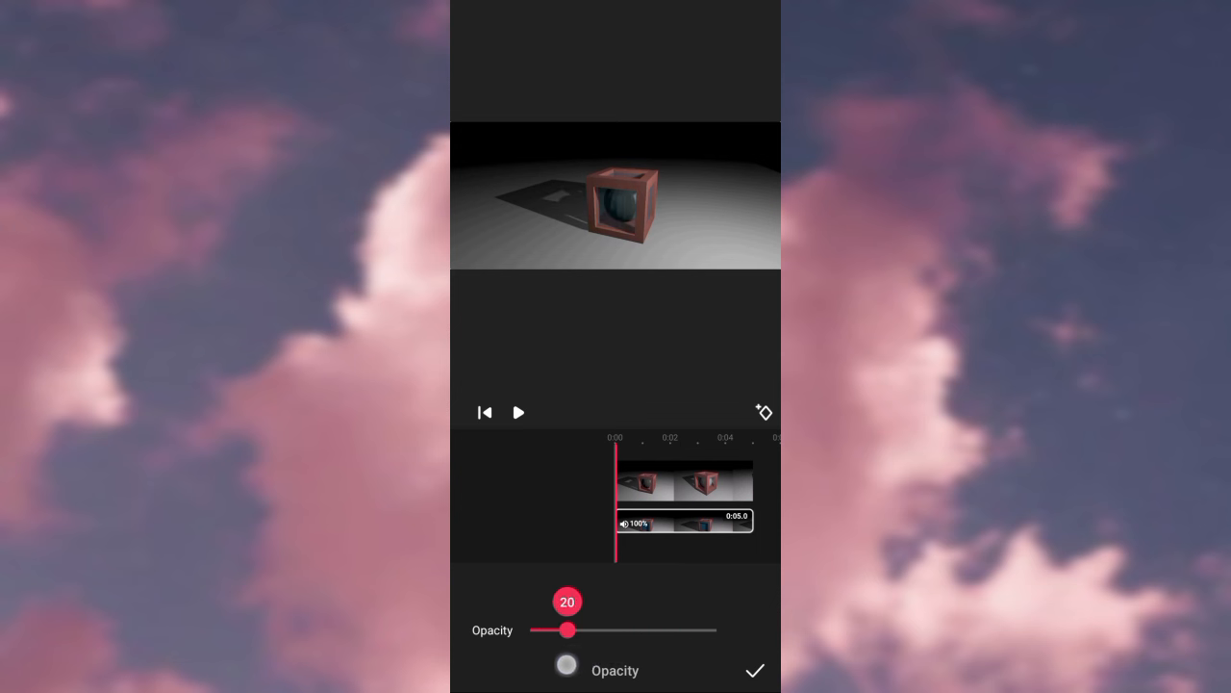
left_click_drag(568, 630, 661, 630)
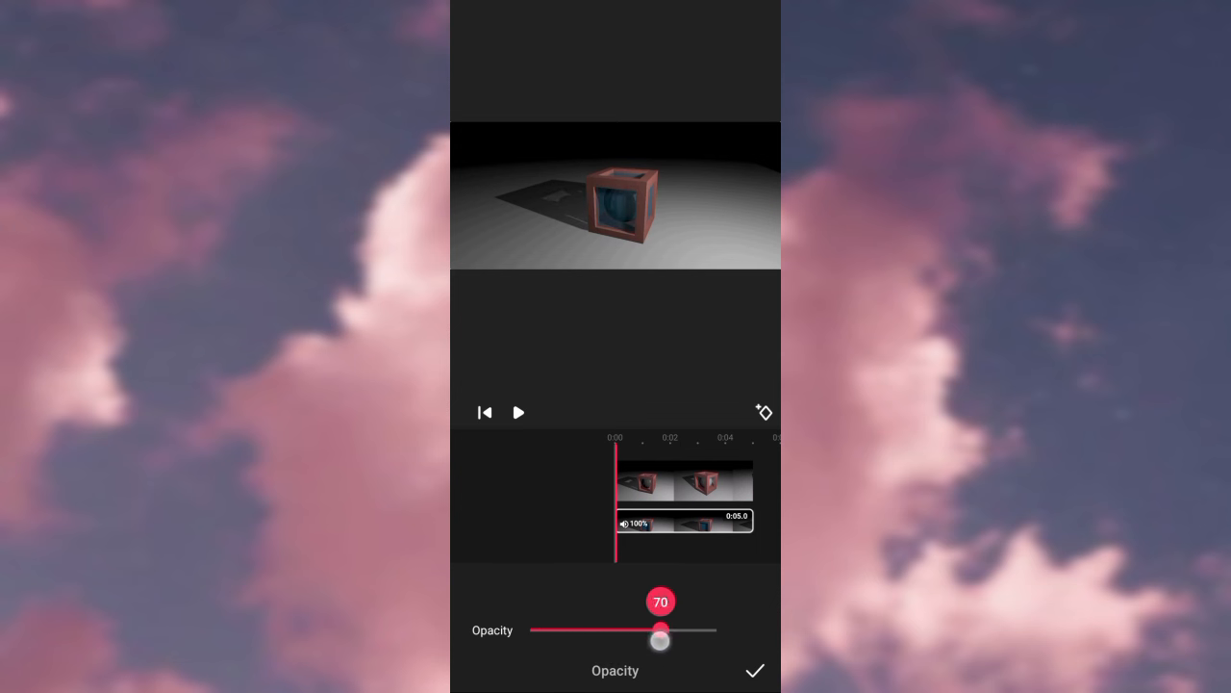
left_click_drag(661, 640, 603, 639)
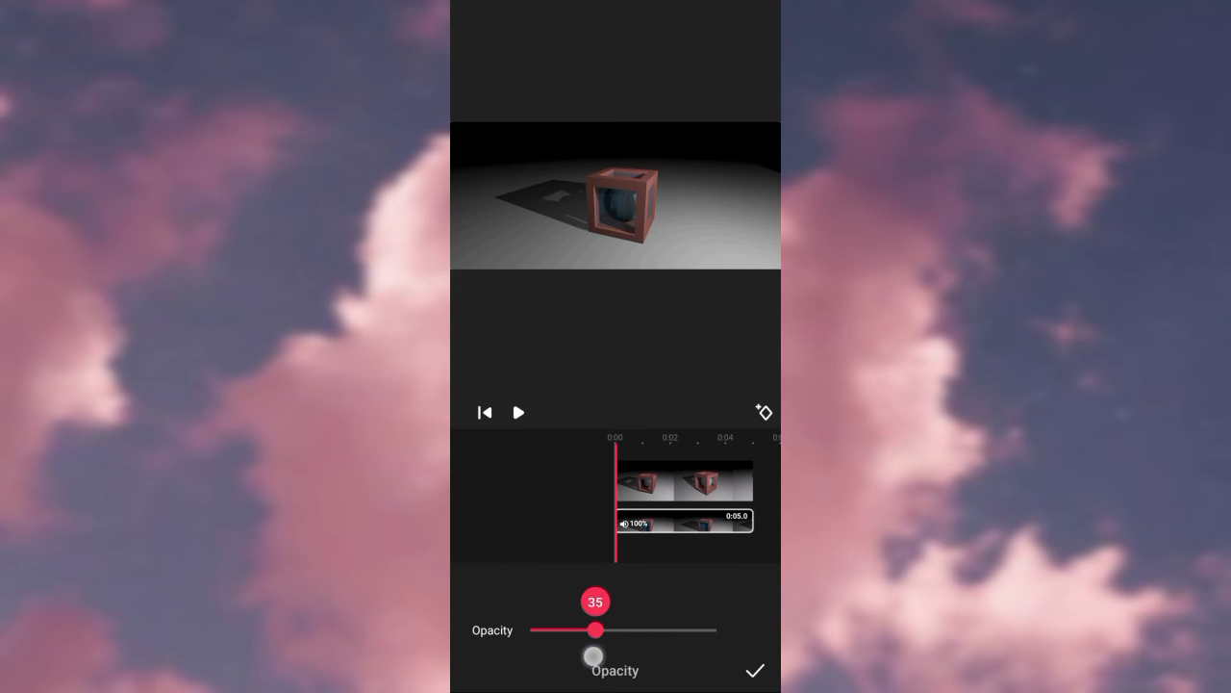
left_click_drag(596, 629, 651, 629)
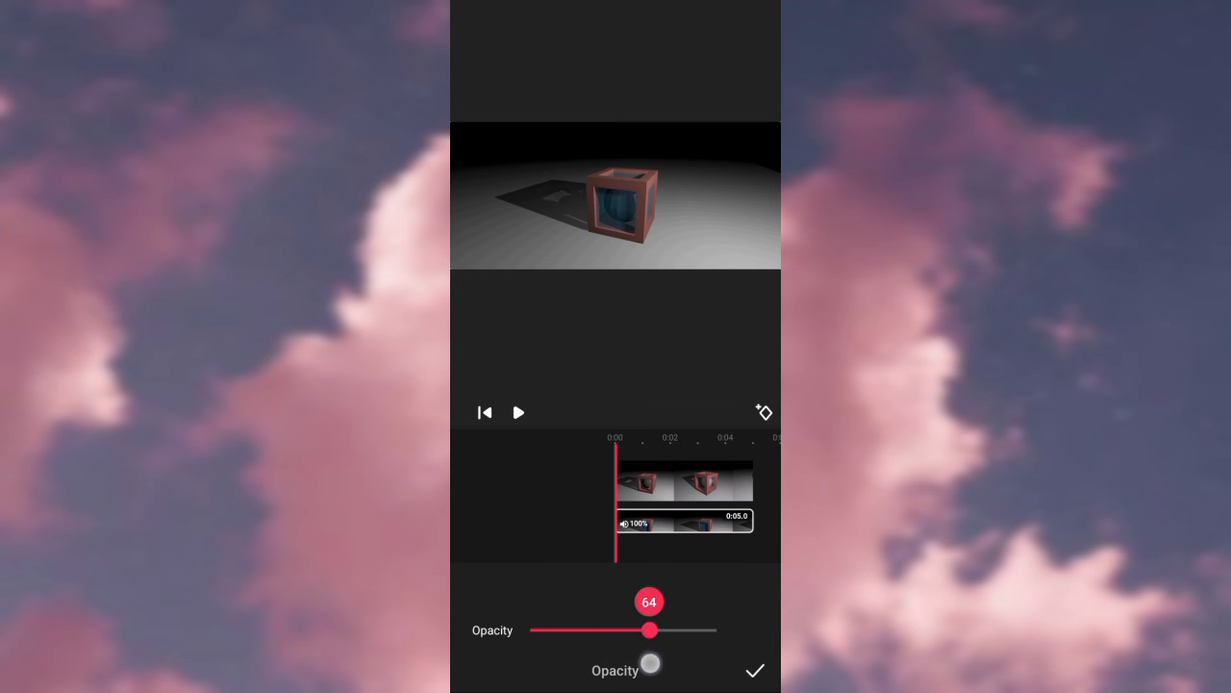
left_click_drag(652, 629, 665, 629)
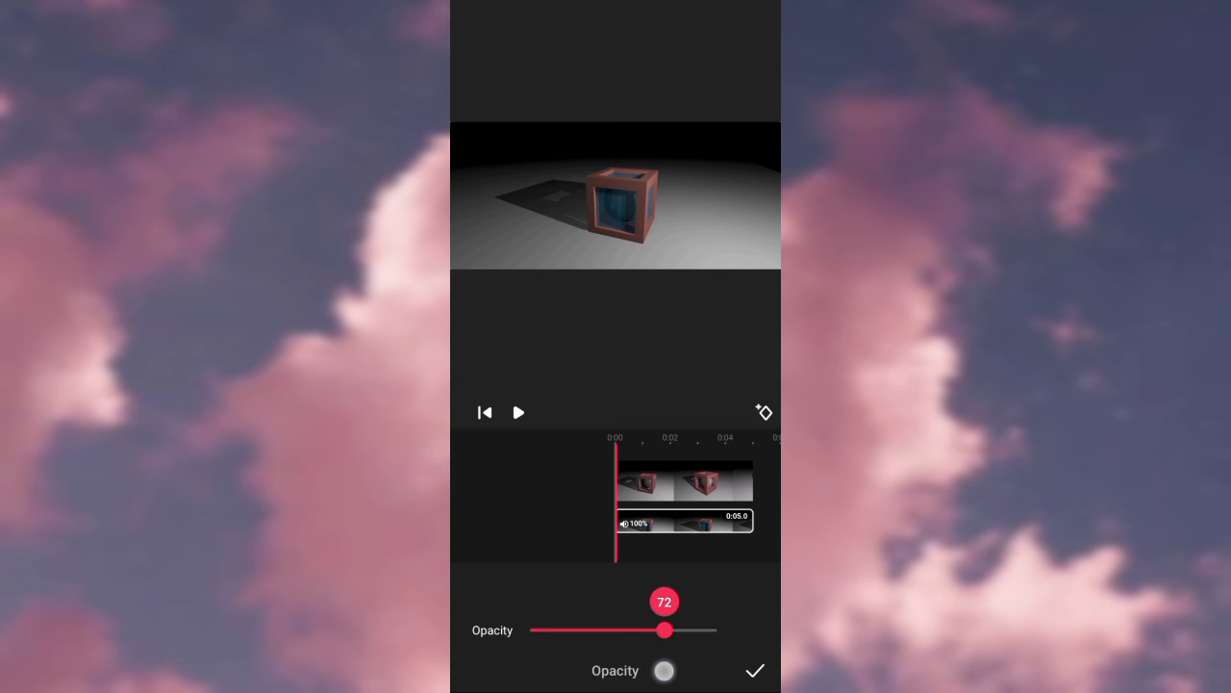
left_click(755, 670)
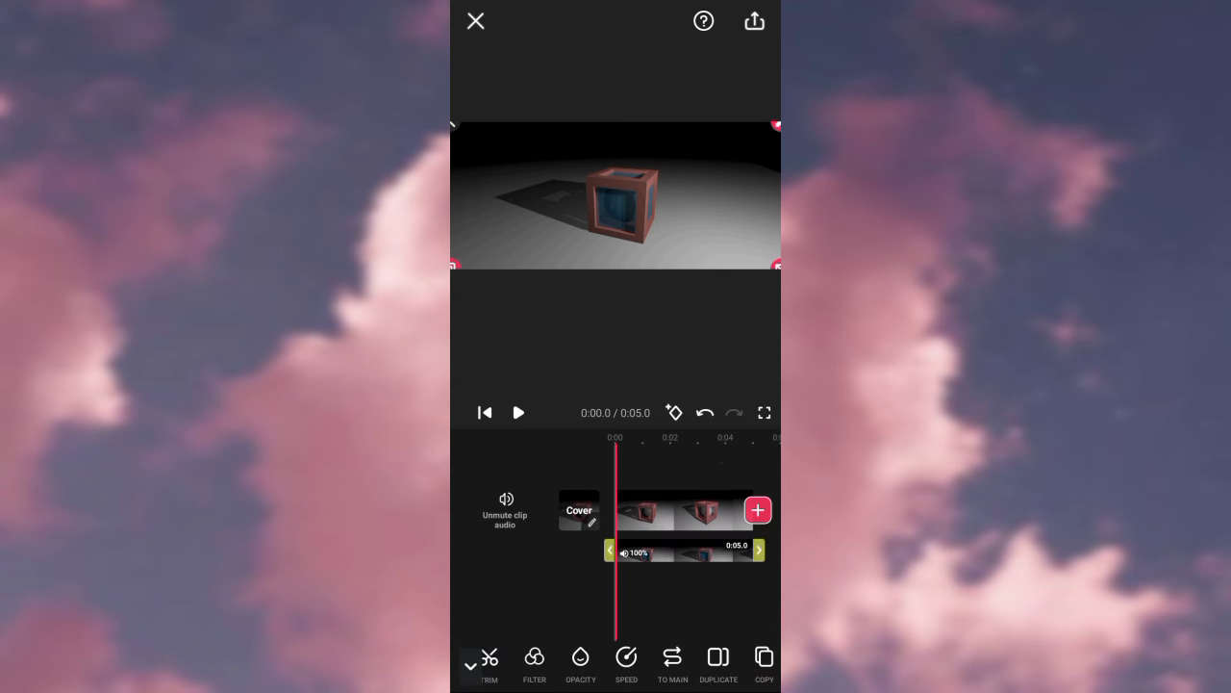
left_click(518, 412)
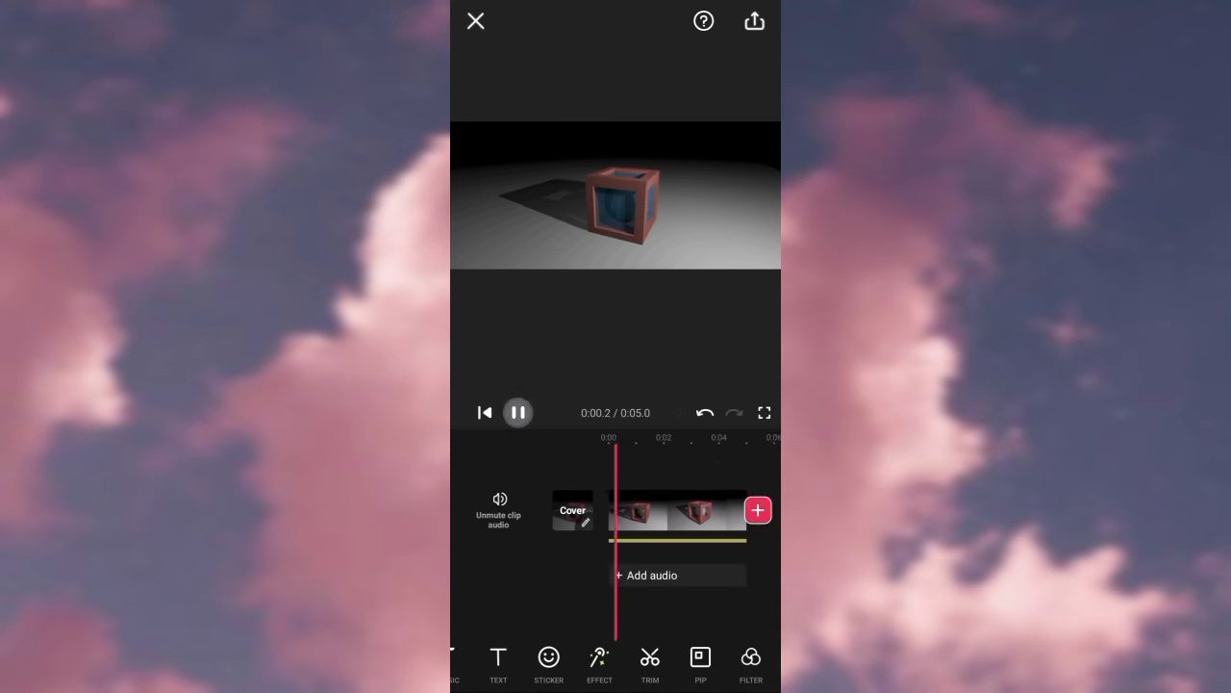